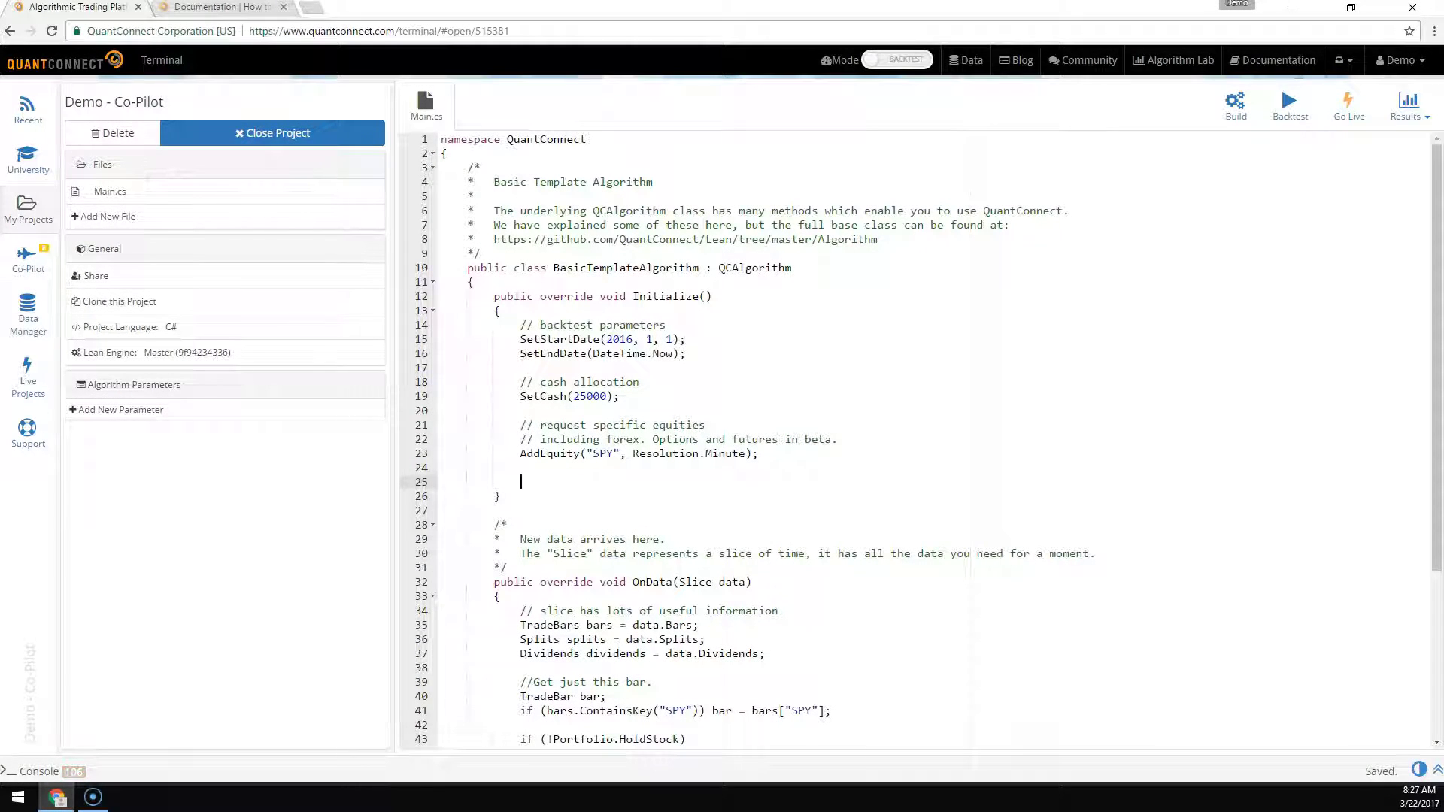
Step: Review the QuantConnect documentation page, then return to the algorithm code
click(221, 9)
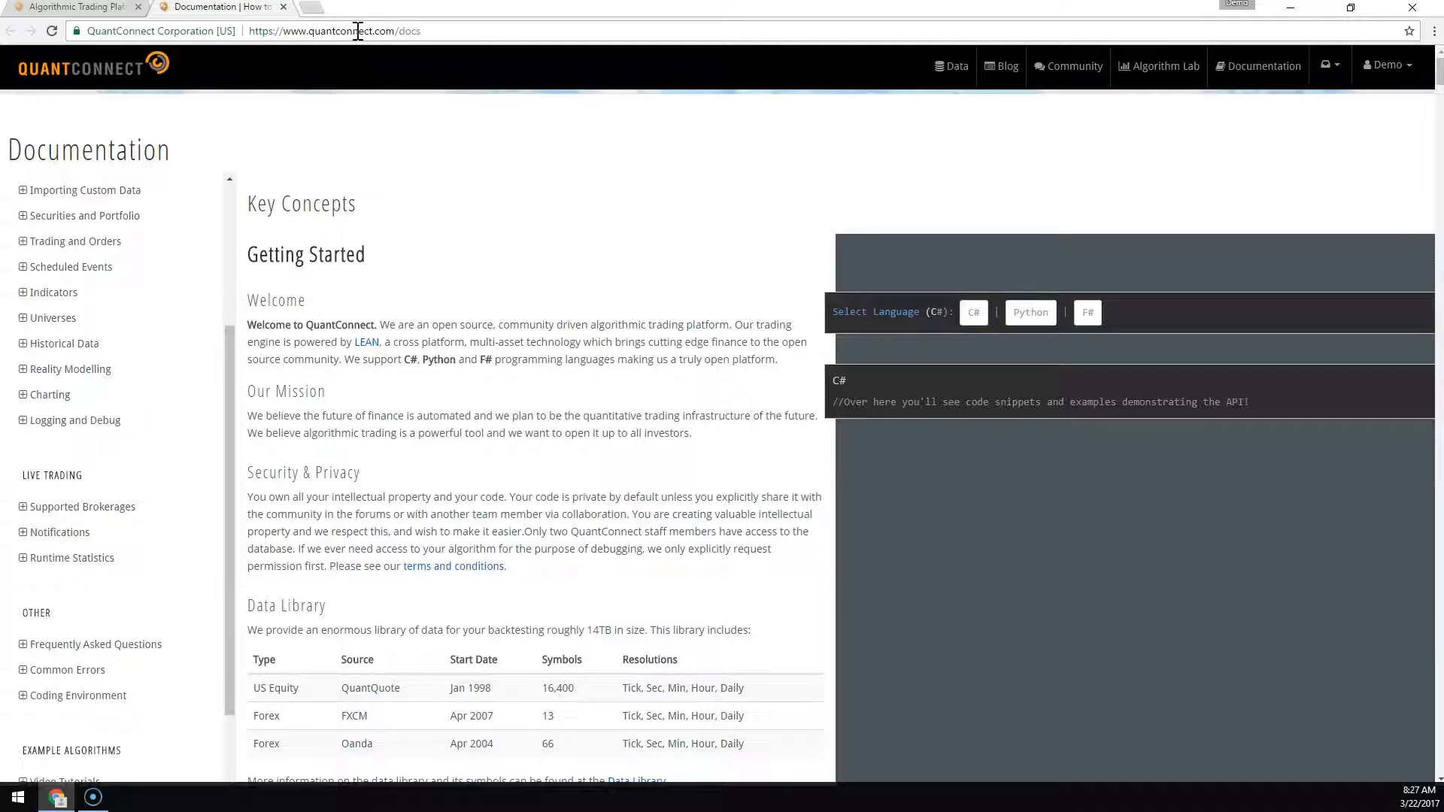
mouse_move(171, 373)
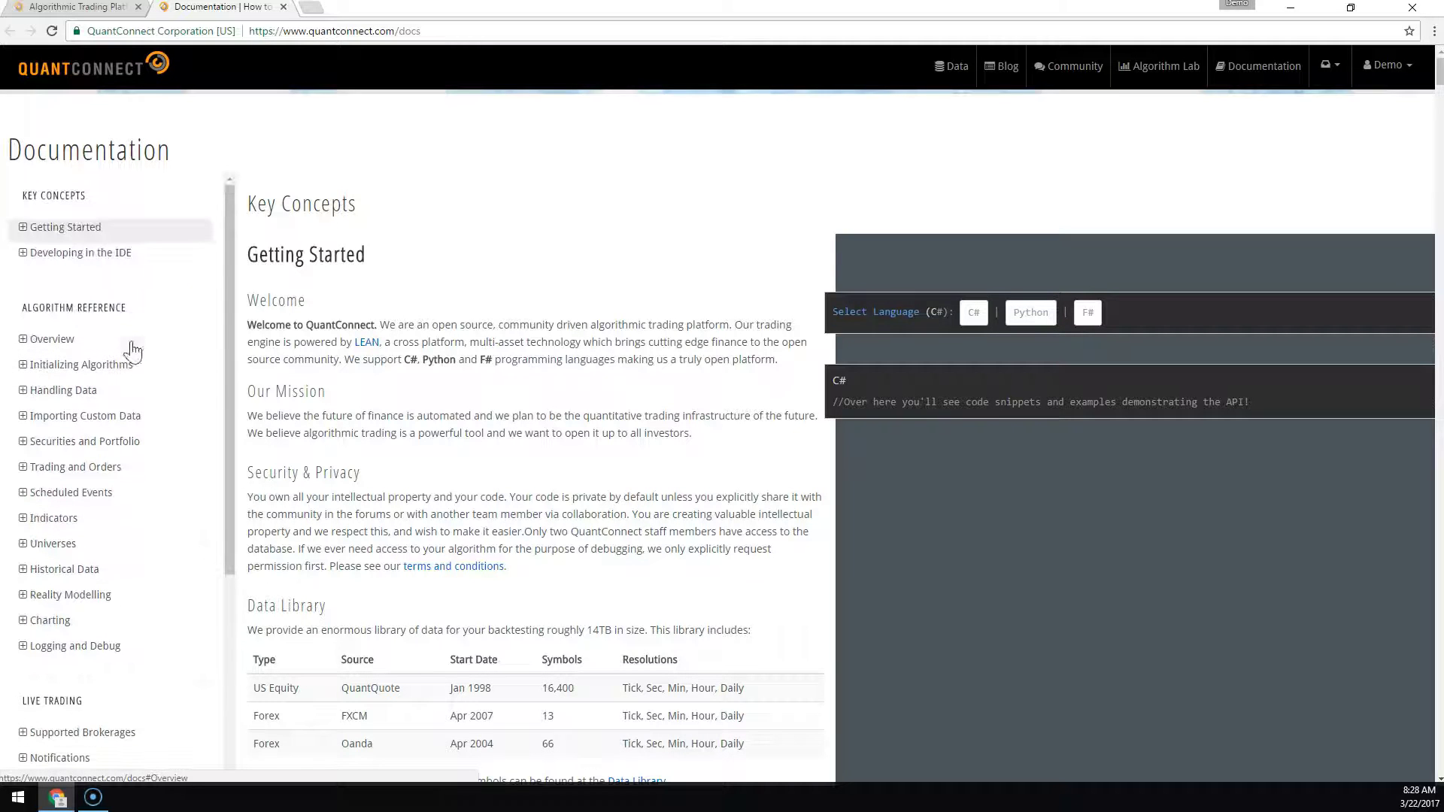
scroll(down, 3)
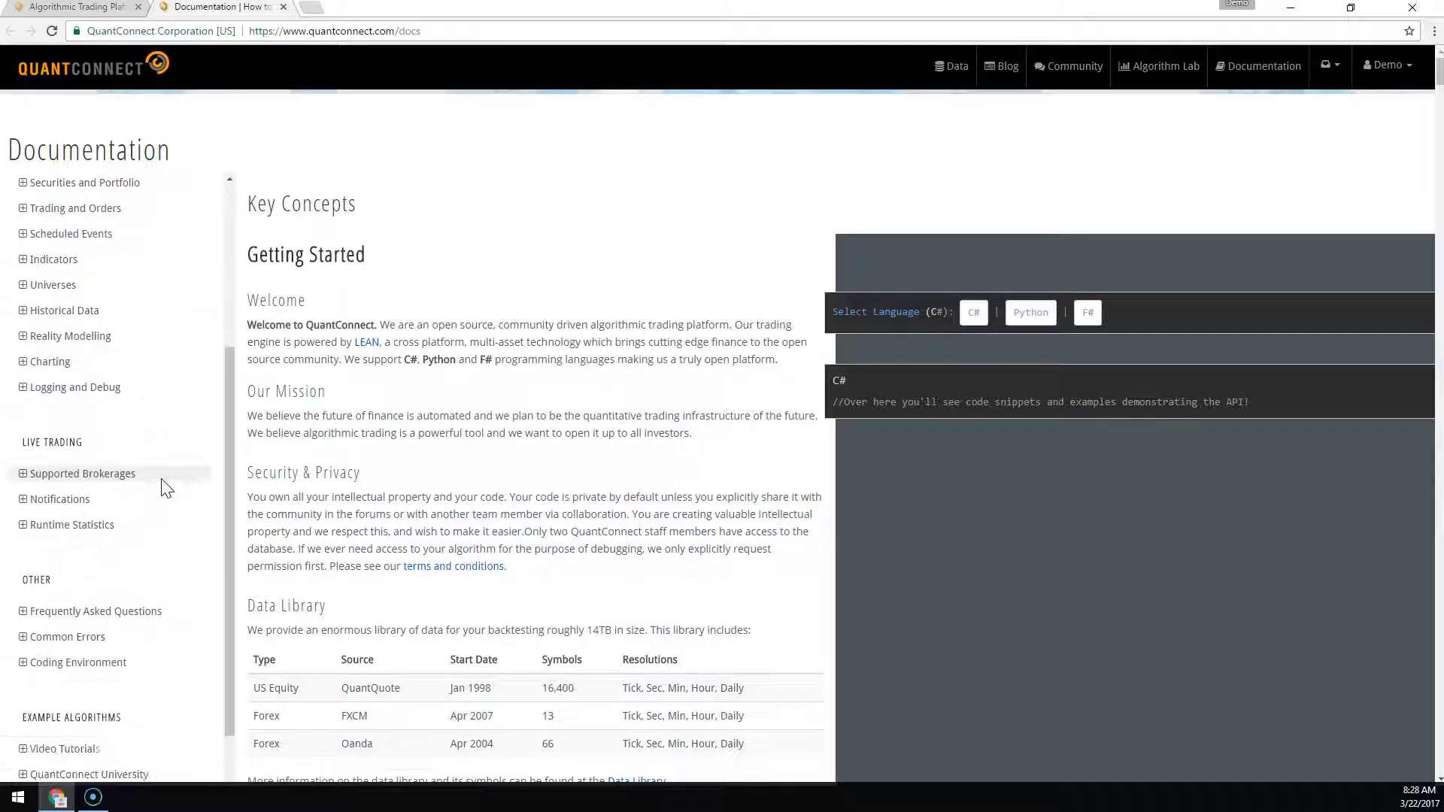
scroll(down, 3)
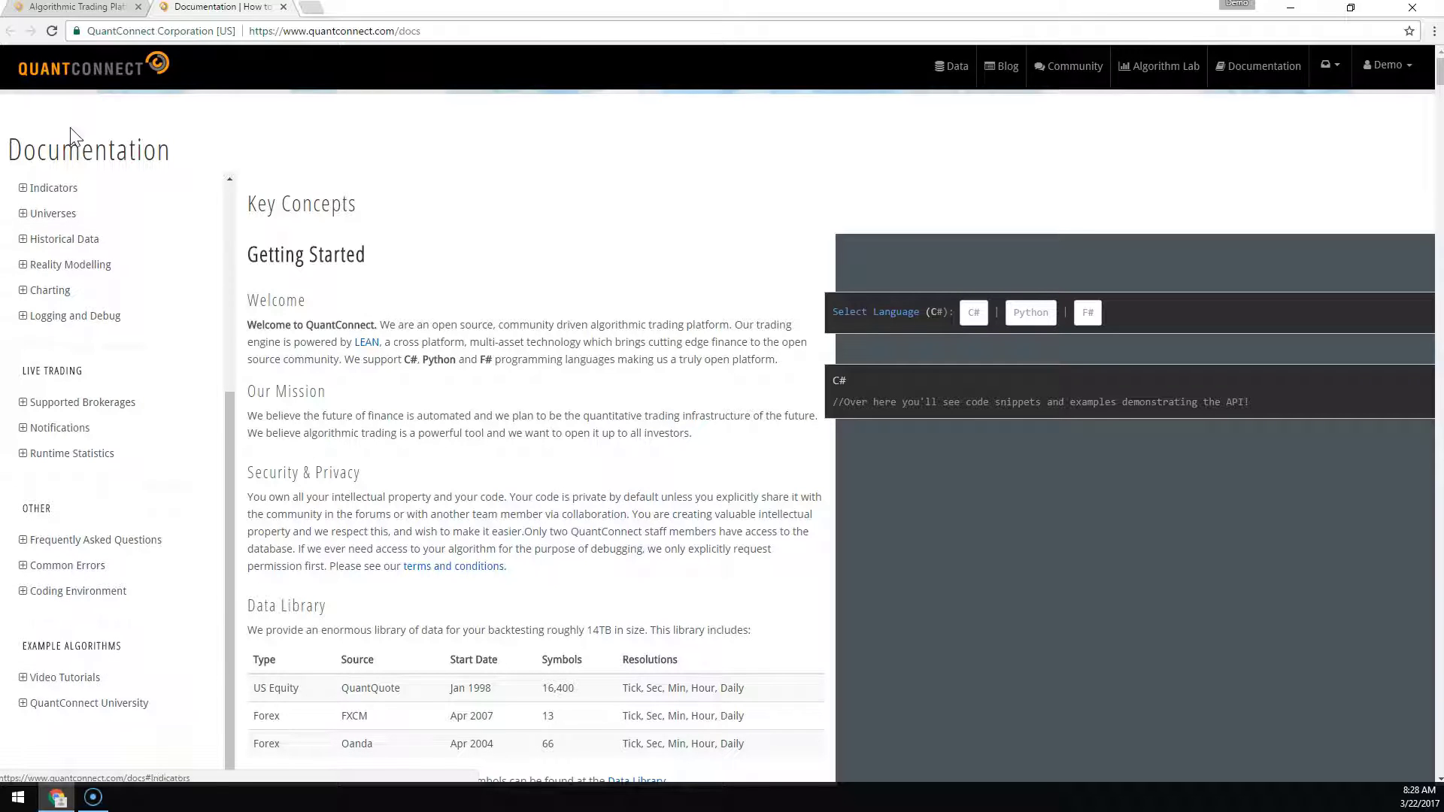
click(74, 7)
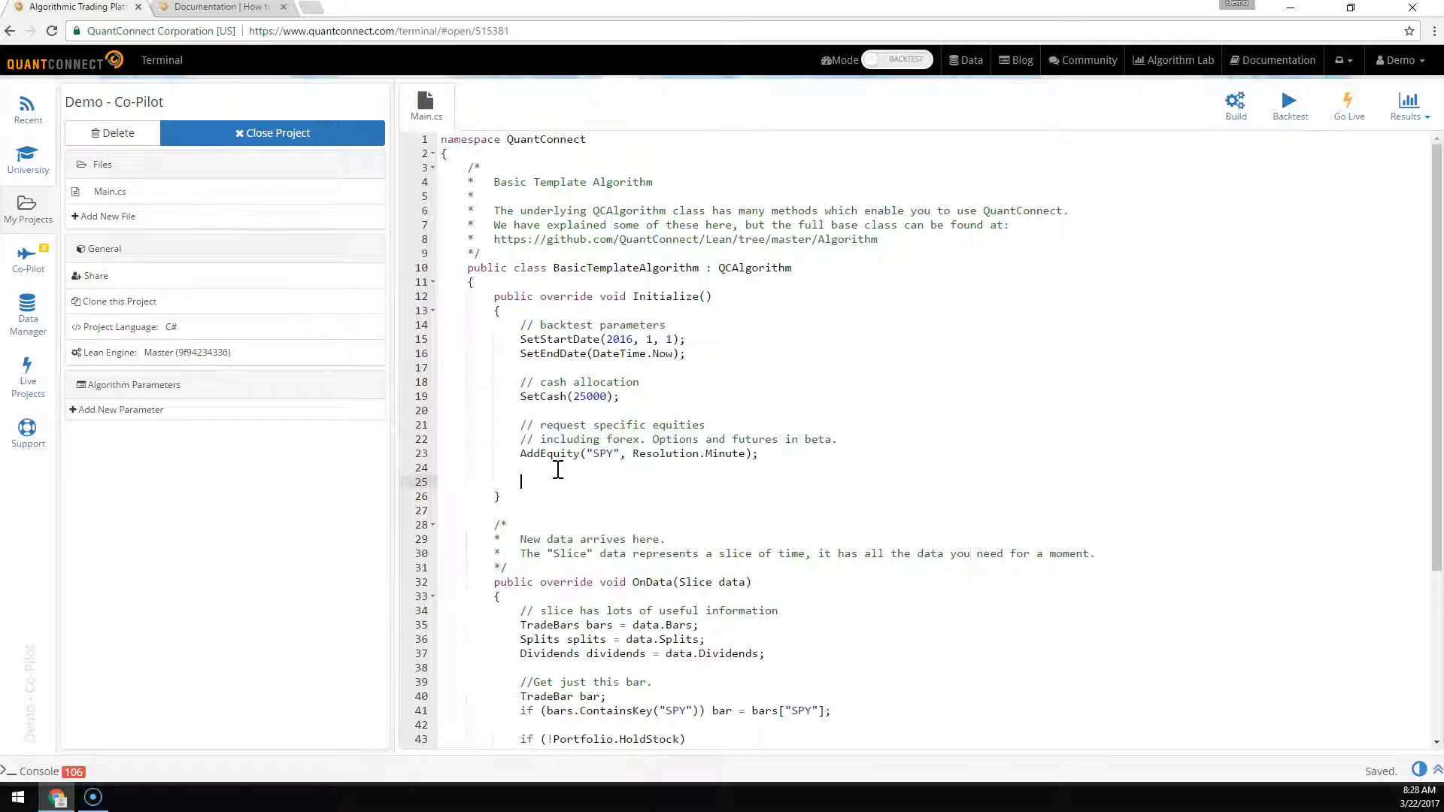
mouse_move(28, 262)
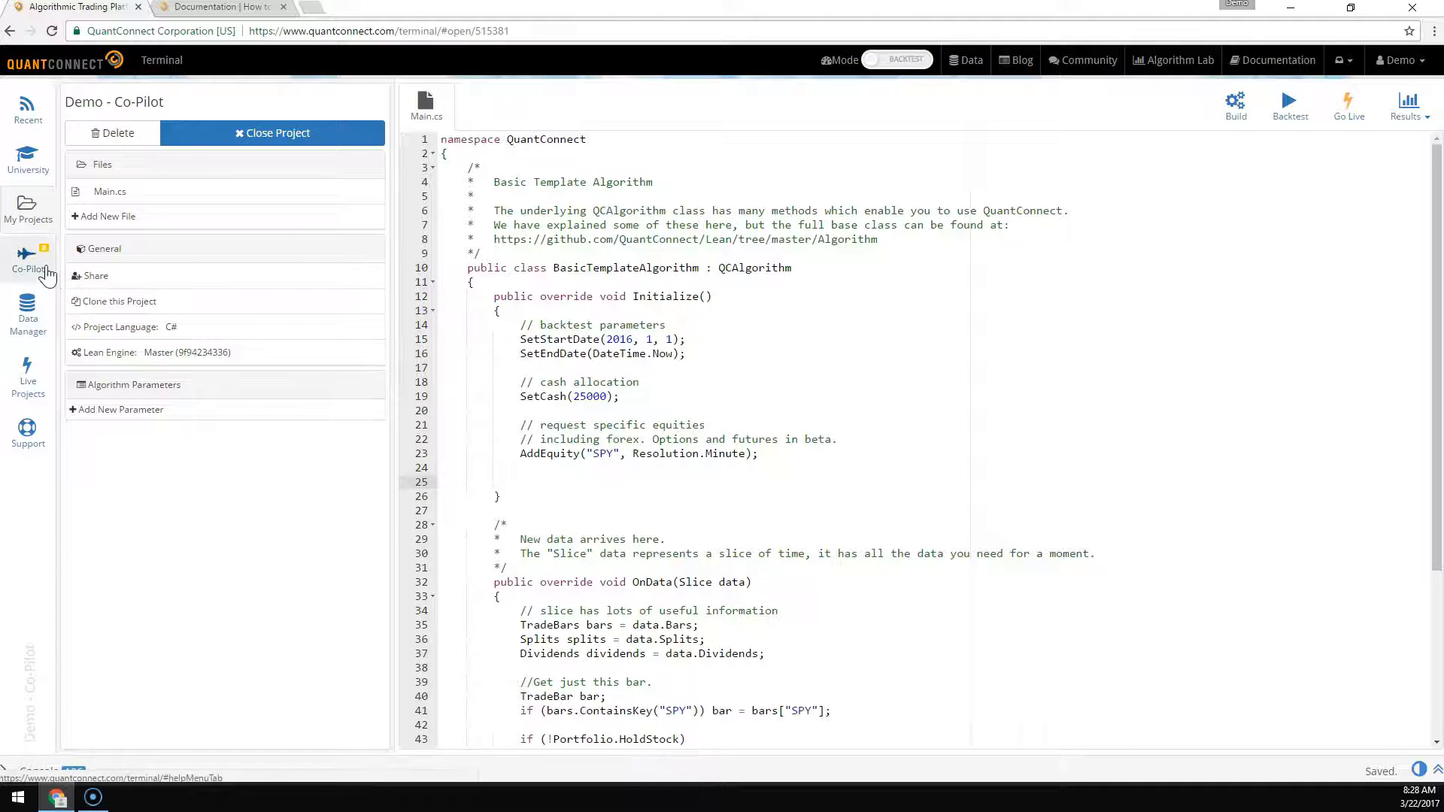
mouse_move(28, 267)
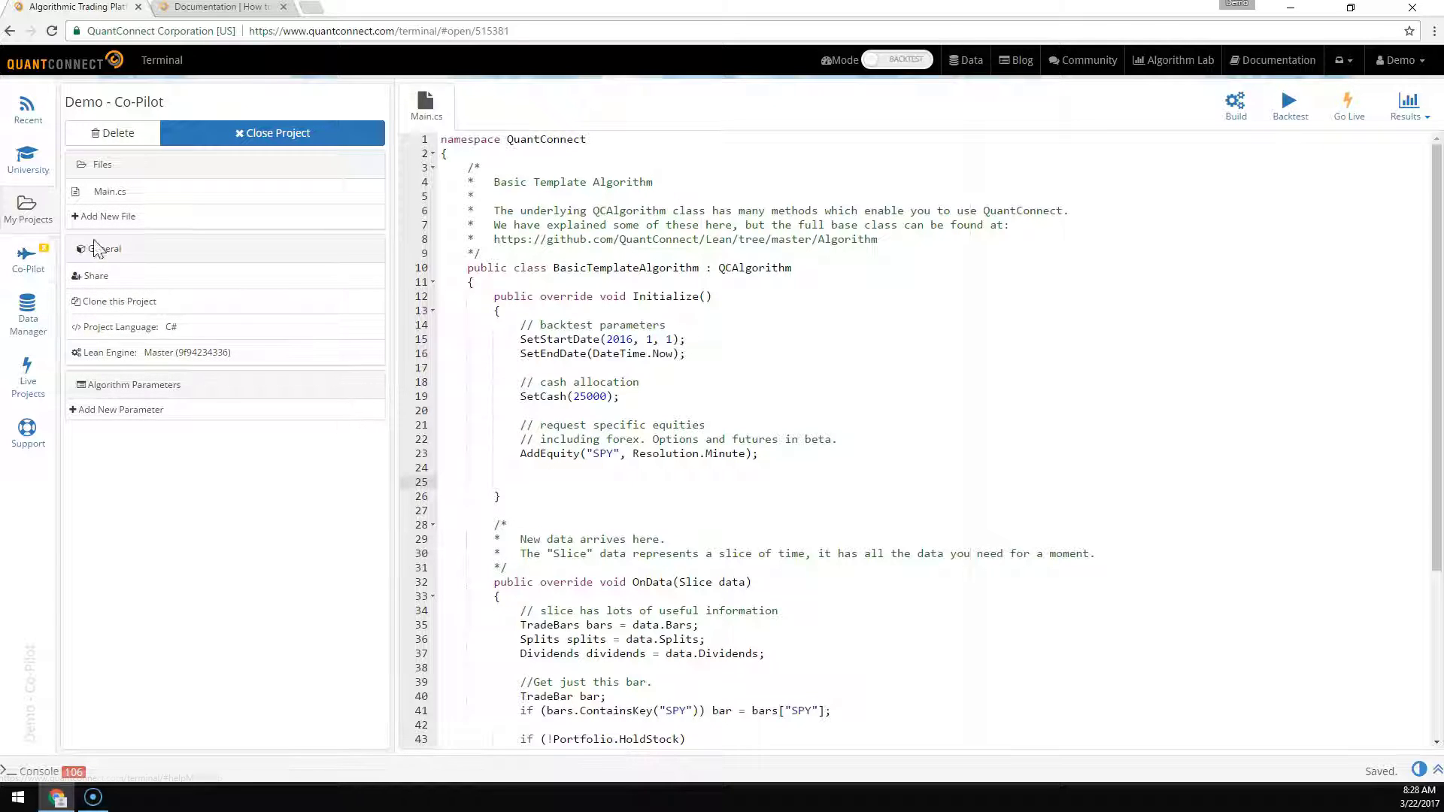
mouse_move(376, 152)
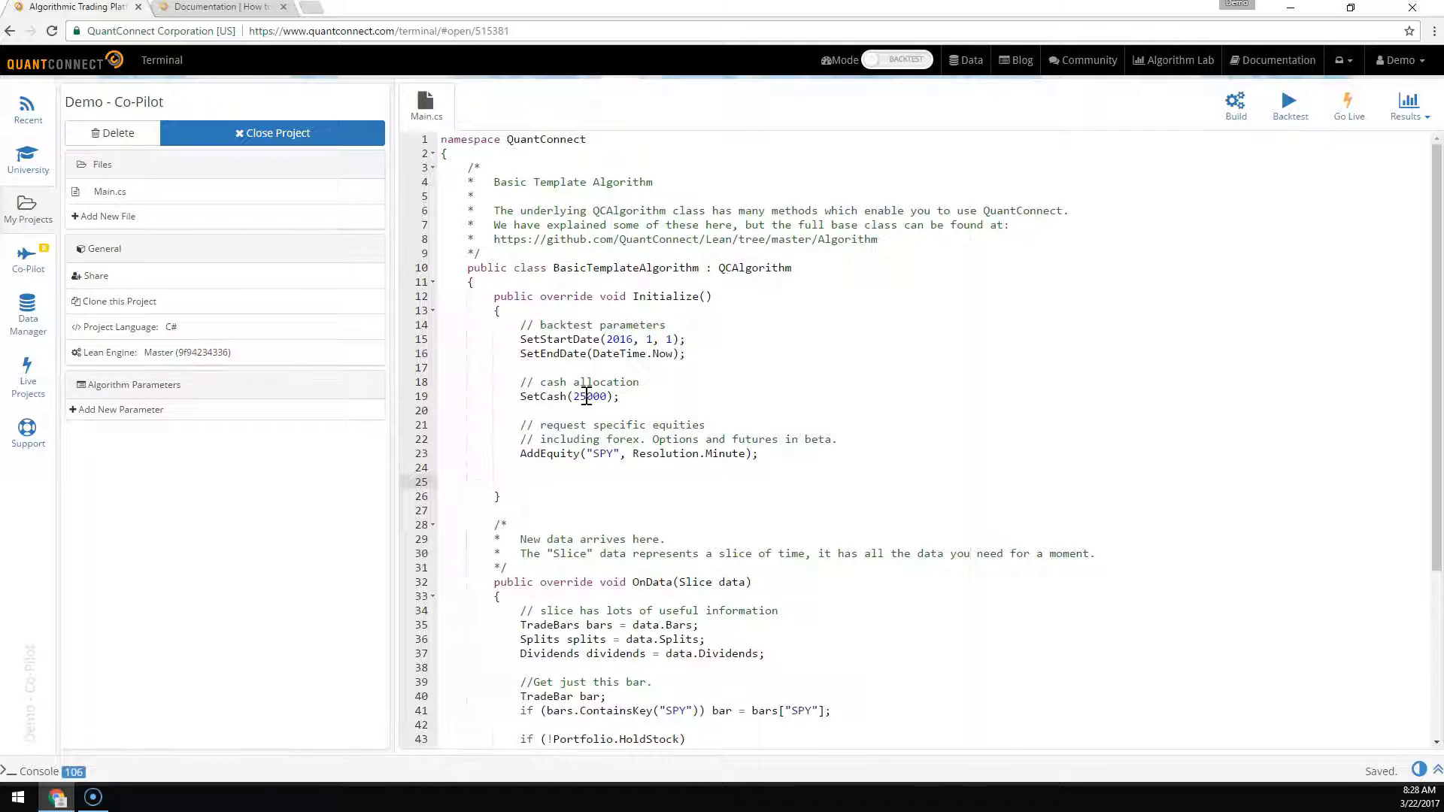
Step: Enter SetCash on line 25 and show its Co-Pilot reference, overloads and the Setting Cash article
text(SetCash)
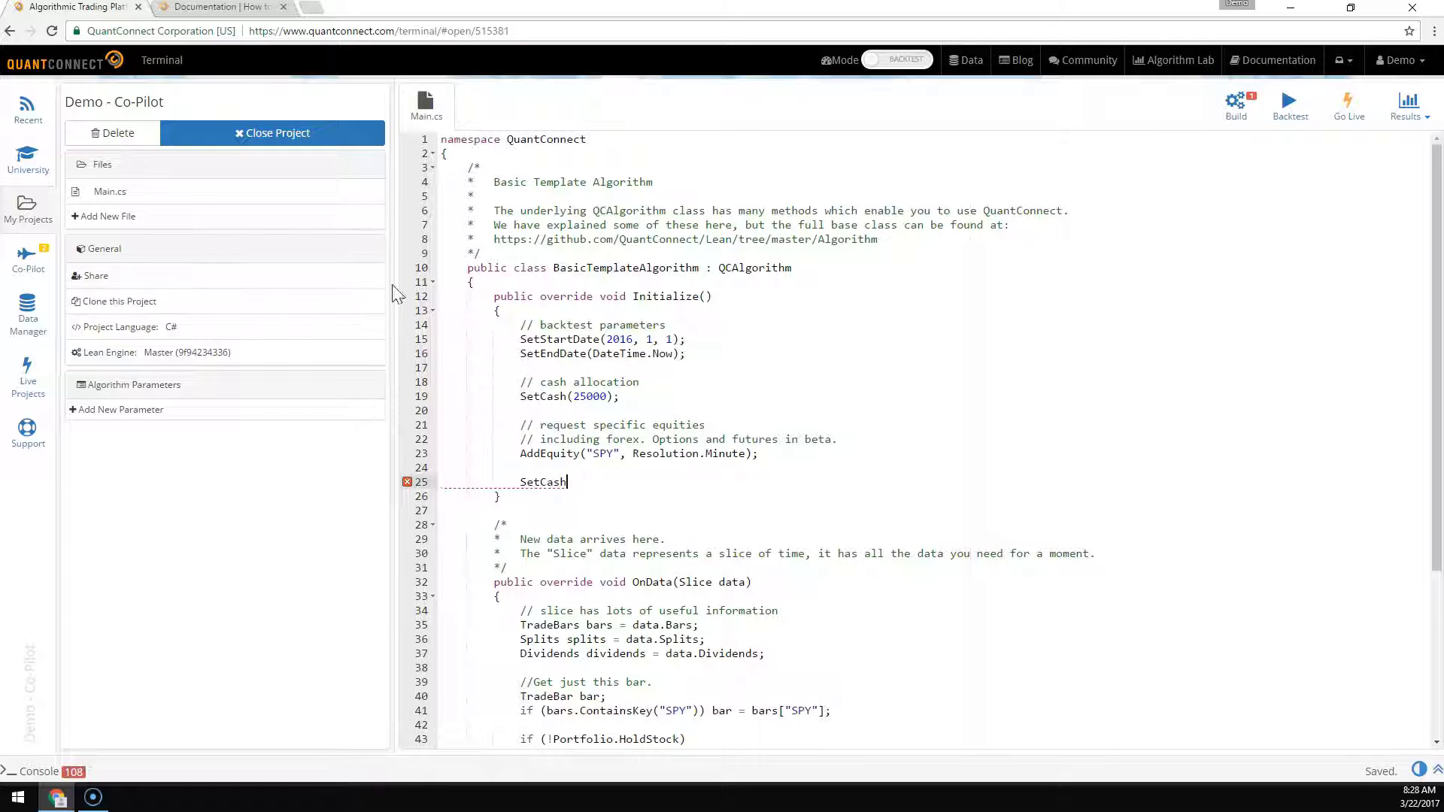
click(28, 258)
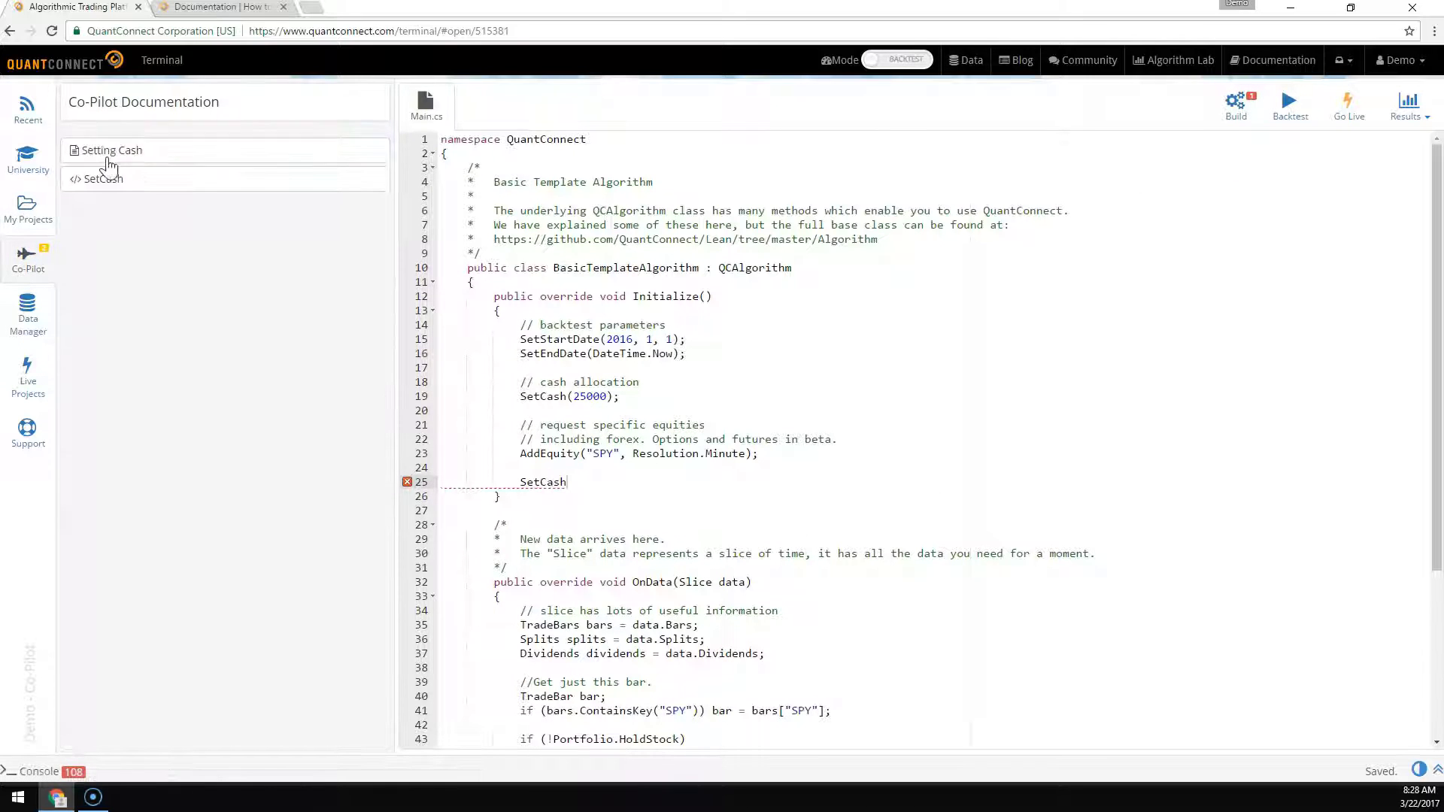
mouse_move(53, 255)
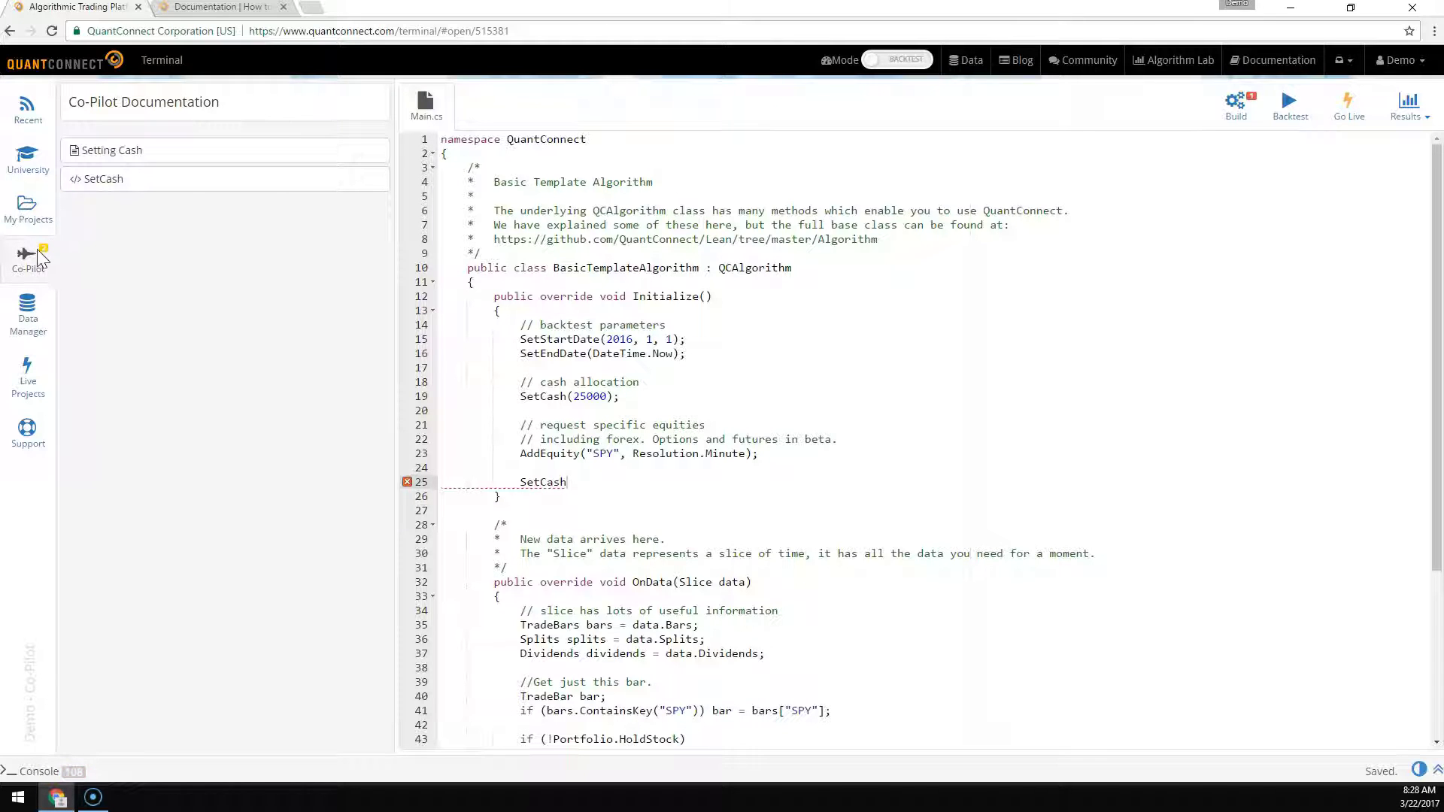
click(101, 179)
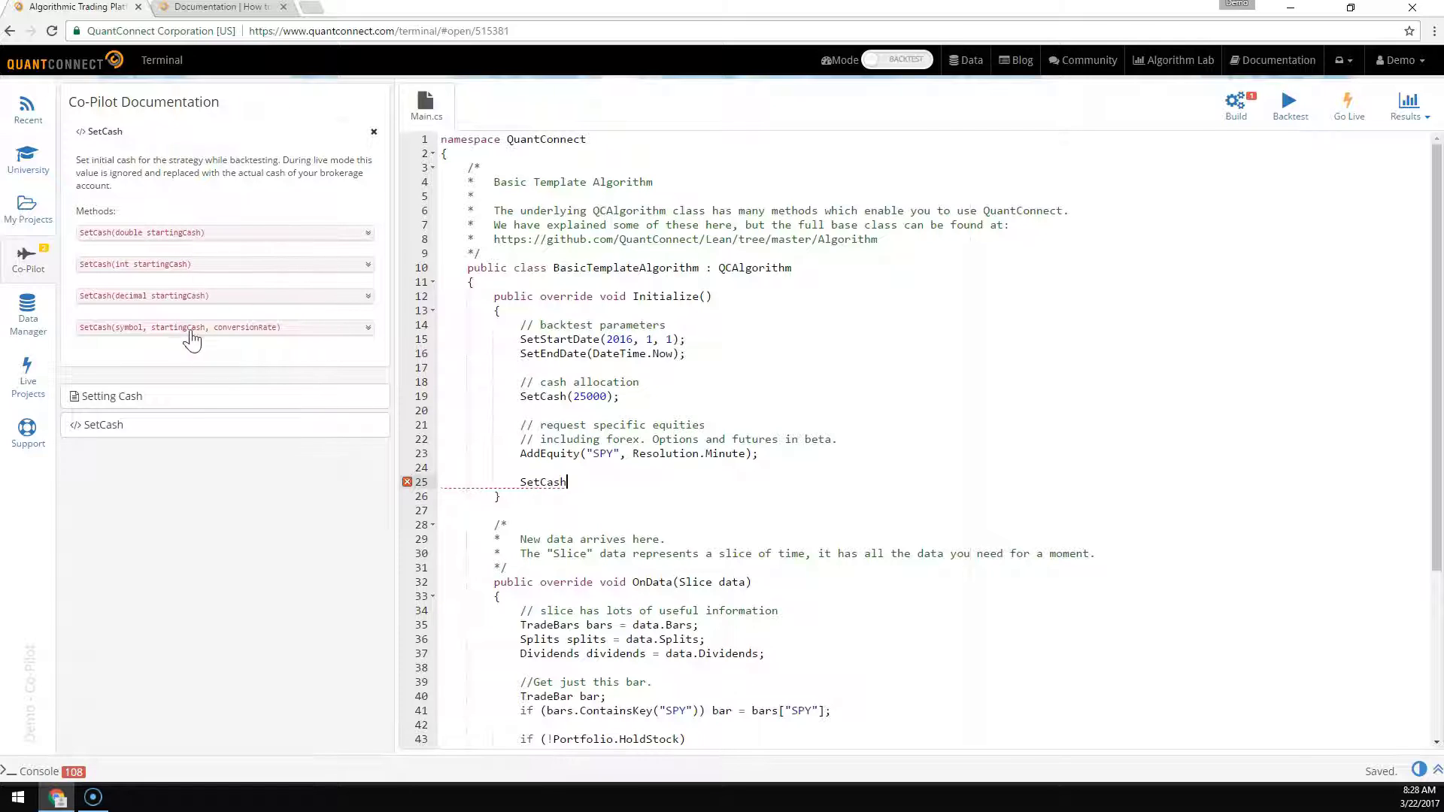
mouse_move(209, 297)
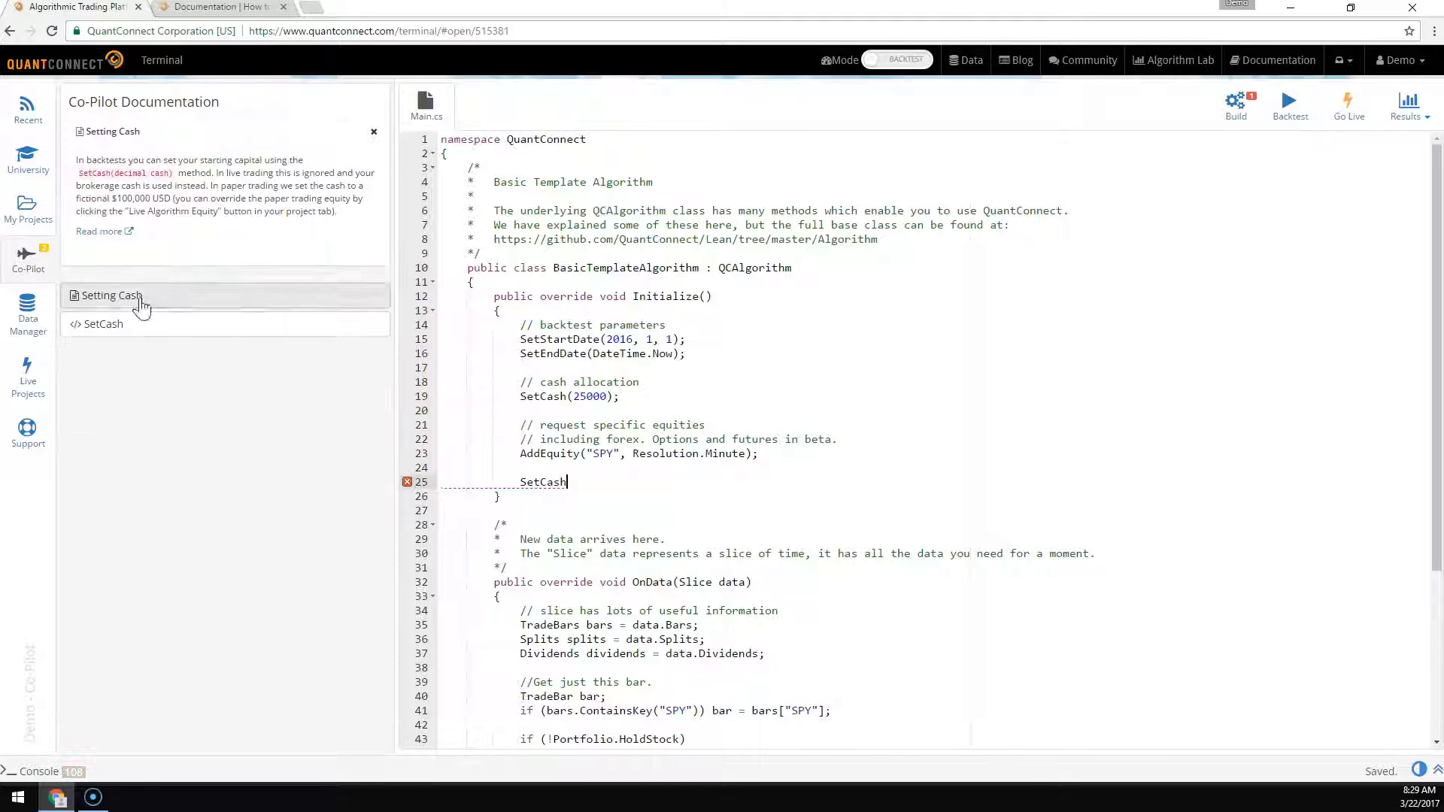
click(218, 8)
text(A)
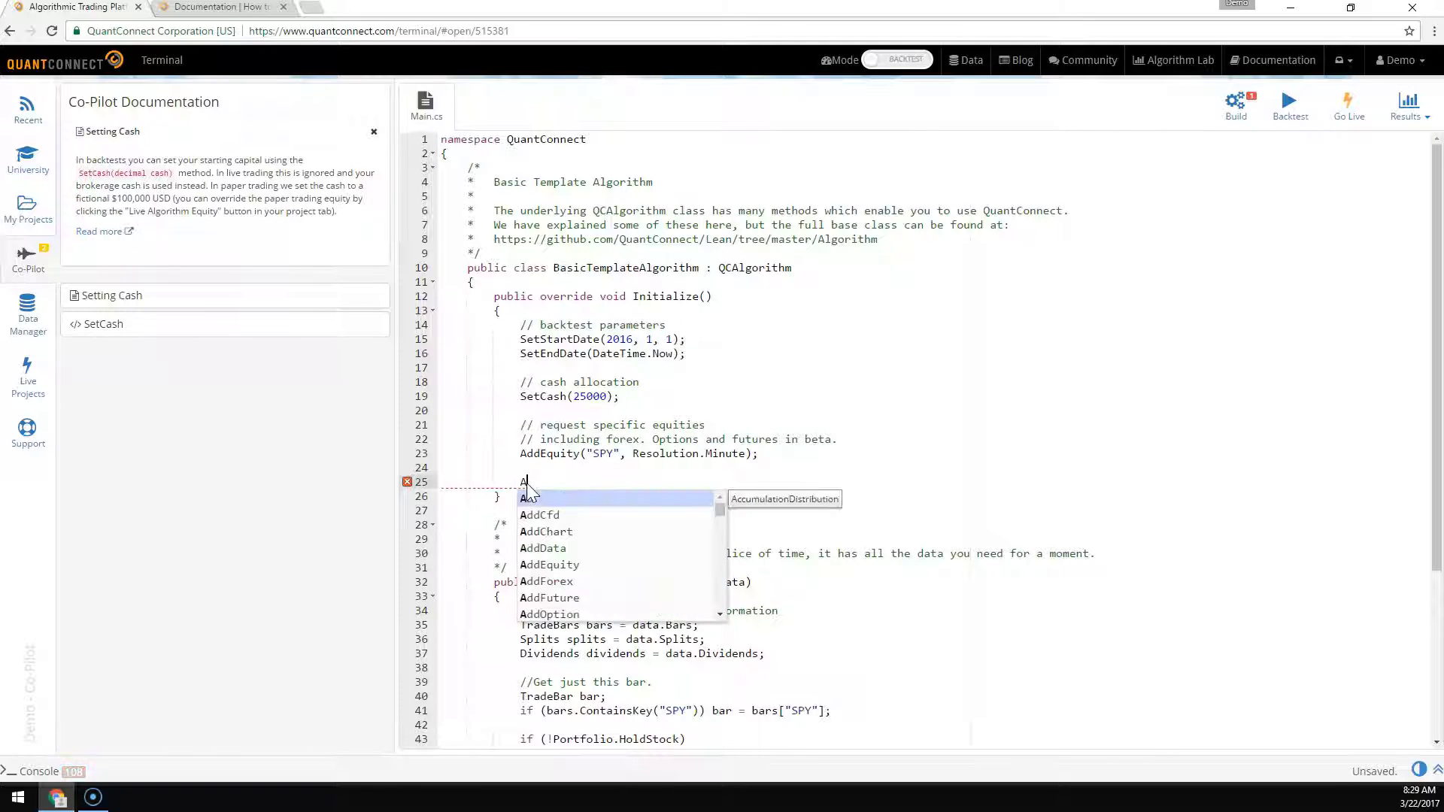
Step: Enter AddEquity( on line 25 so Co-Pilot suggests the AddEquity reference
text(dd)
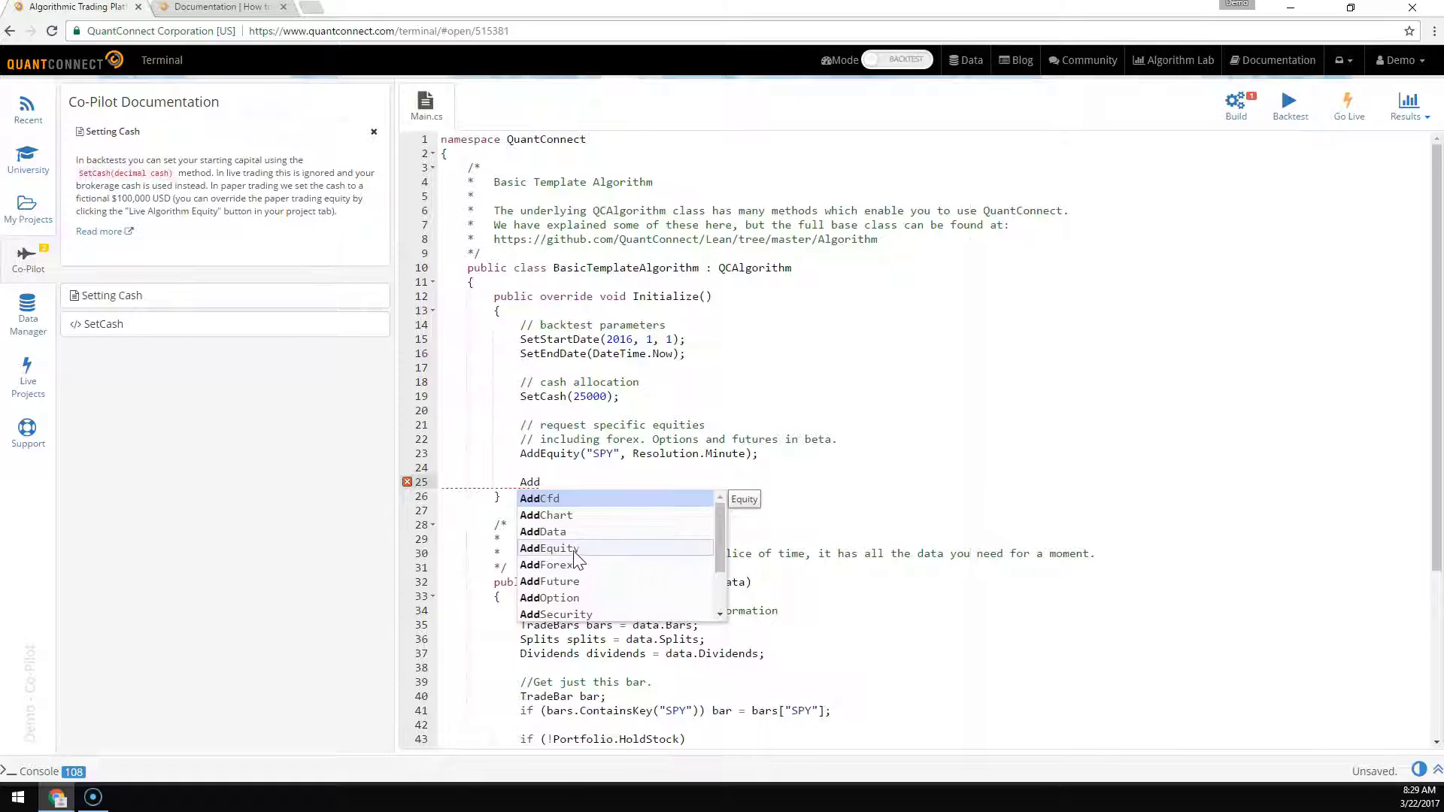
click(550, 549)
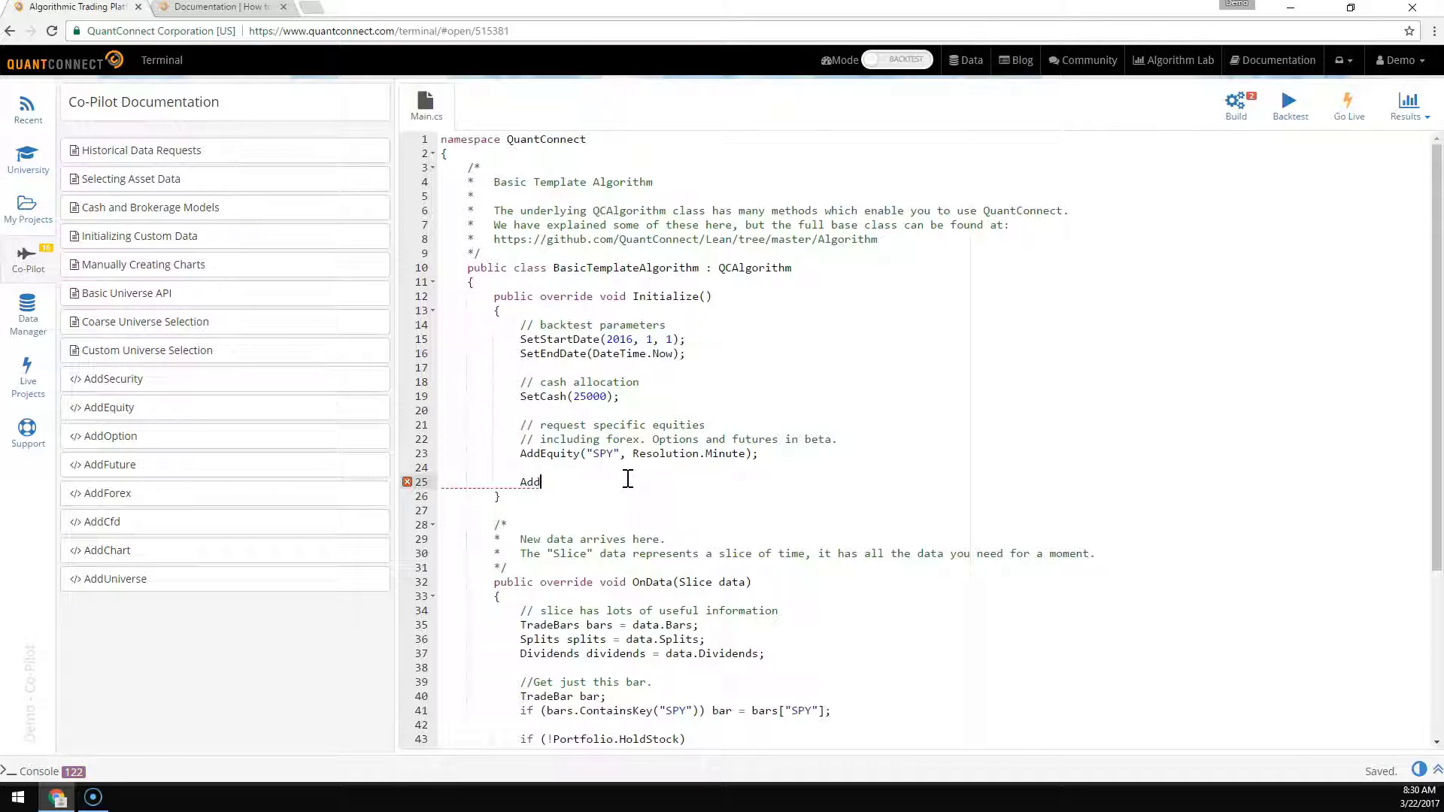
text(Equity)
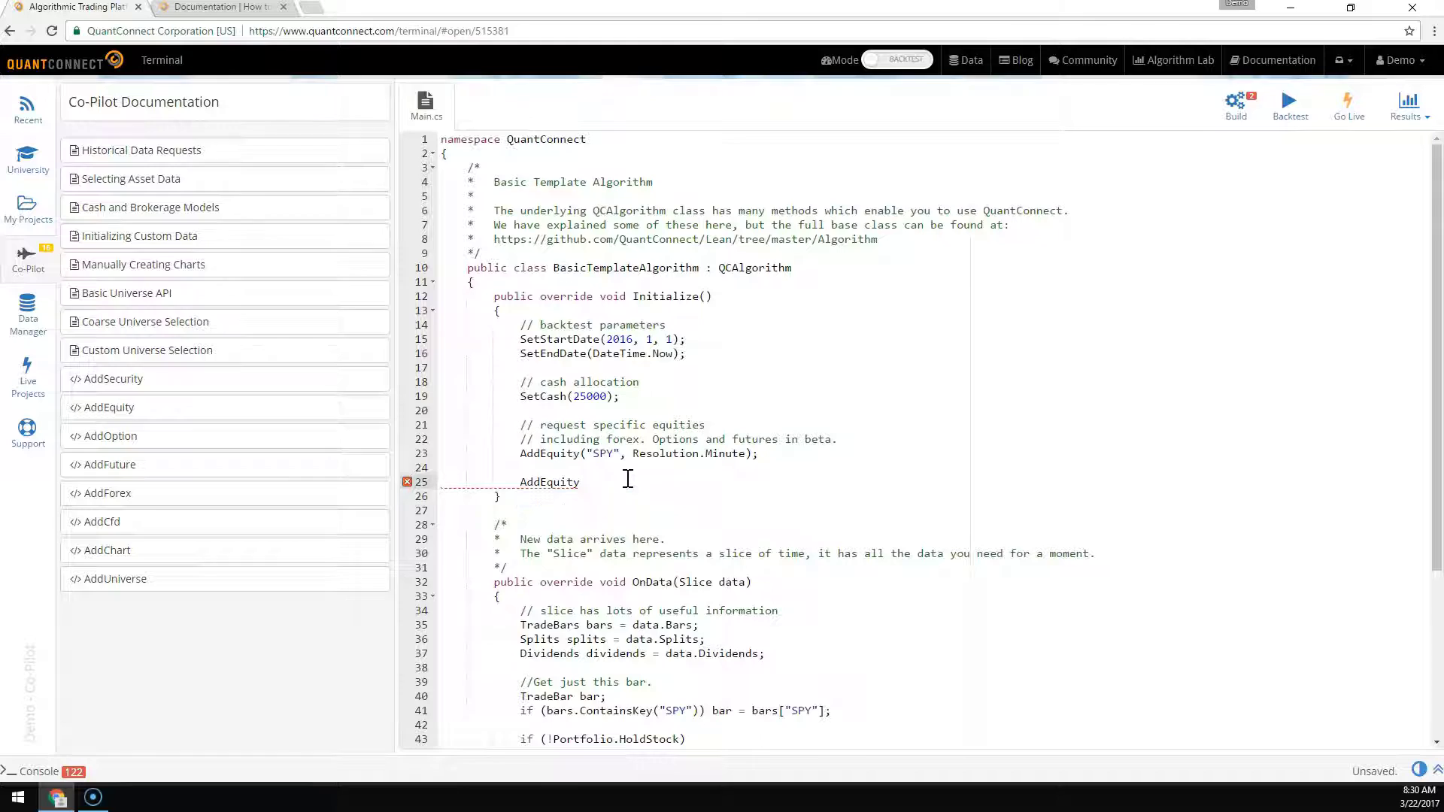
text(())
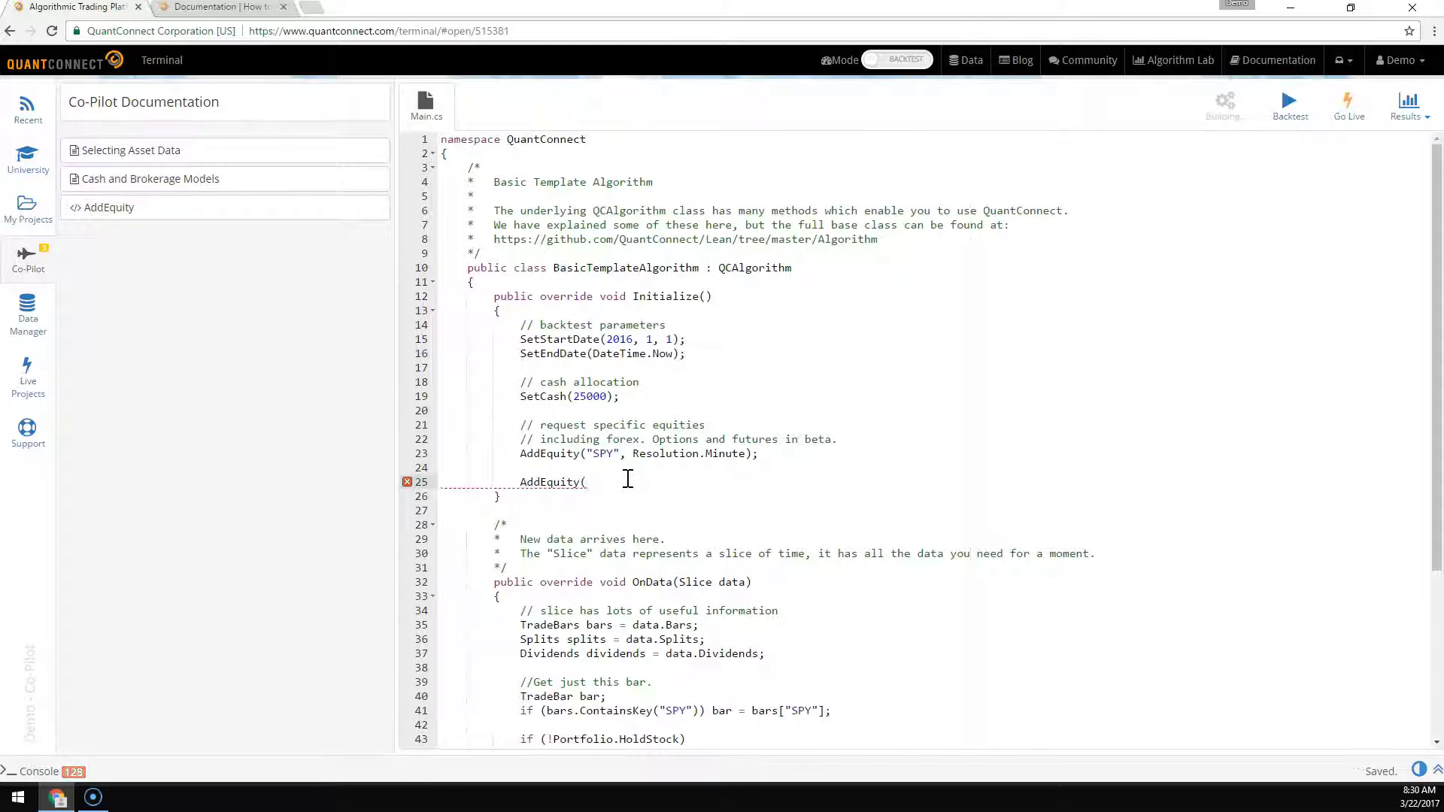
Step: Show the AddEquity reference with its full parameter table, then clear the line
click(108, 208)
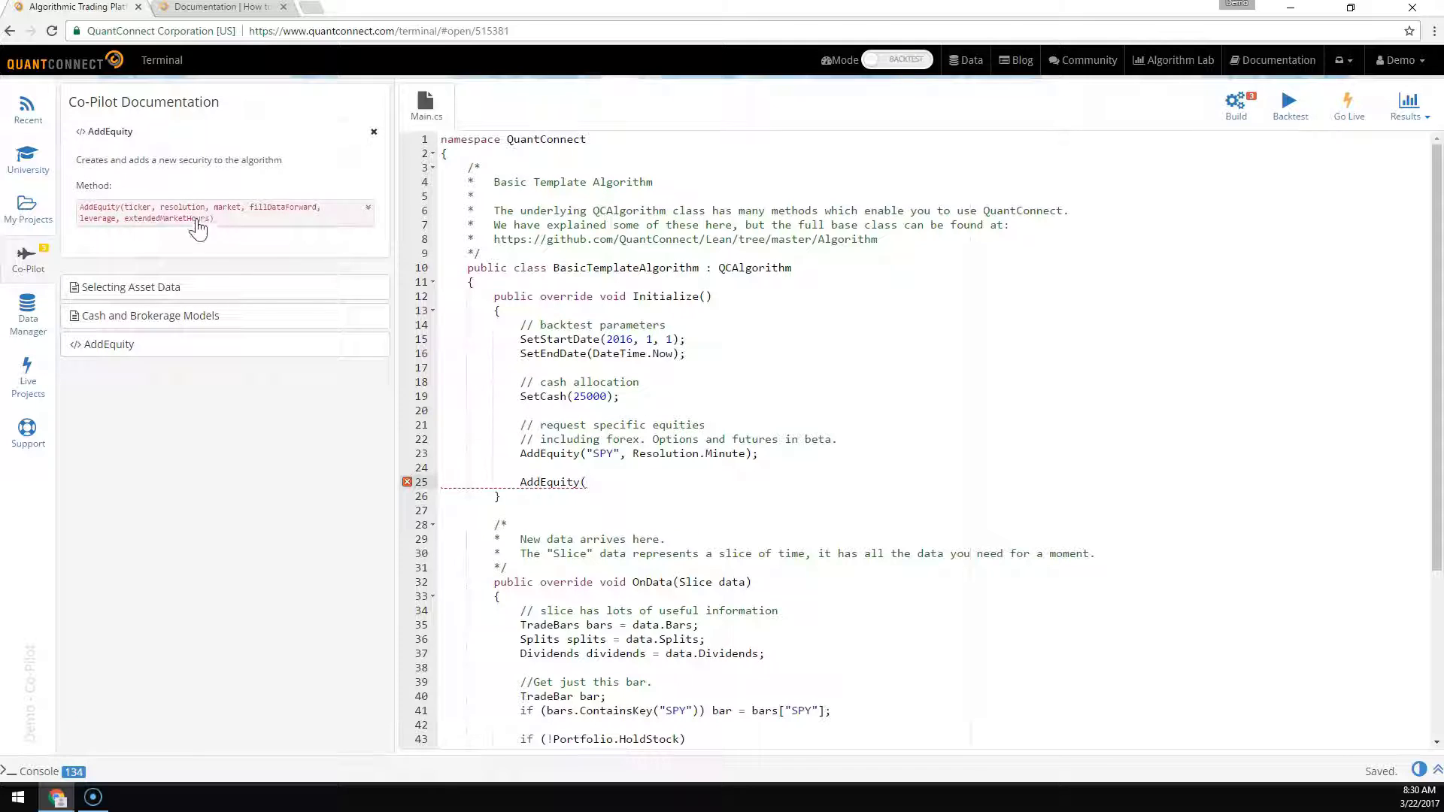
click(224, 212)
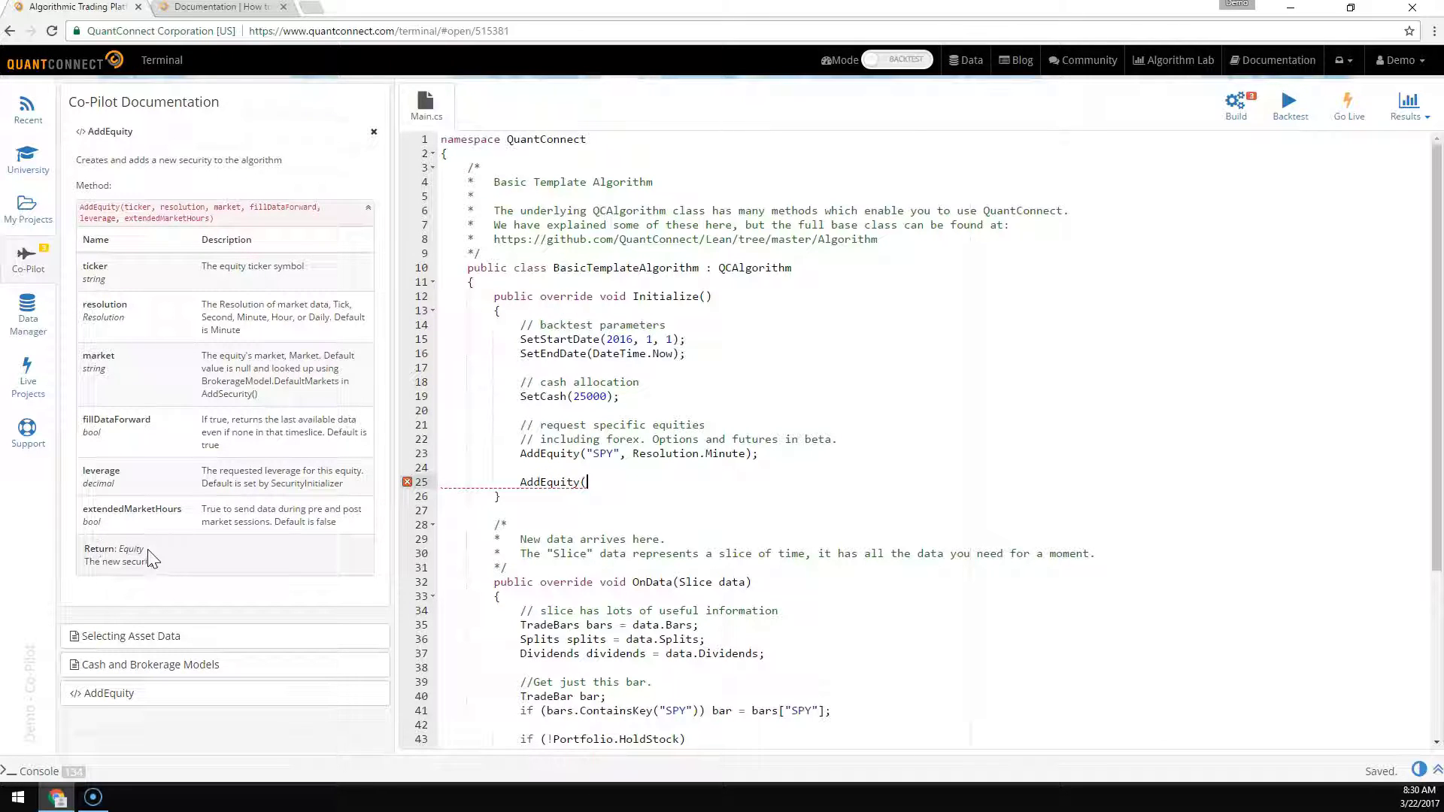
click(580, 482)
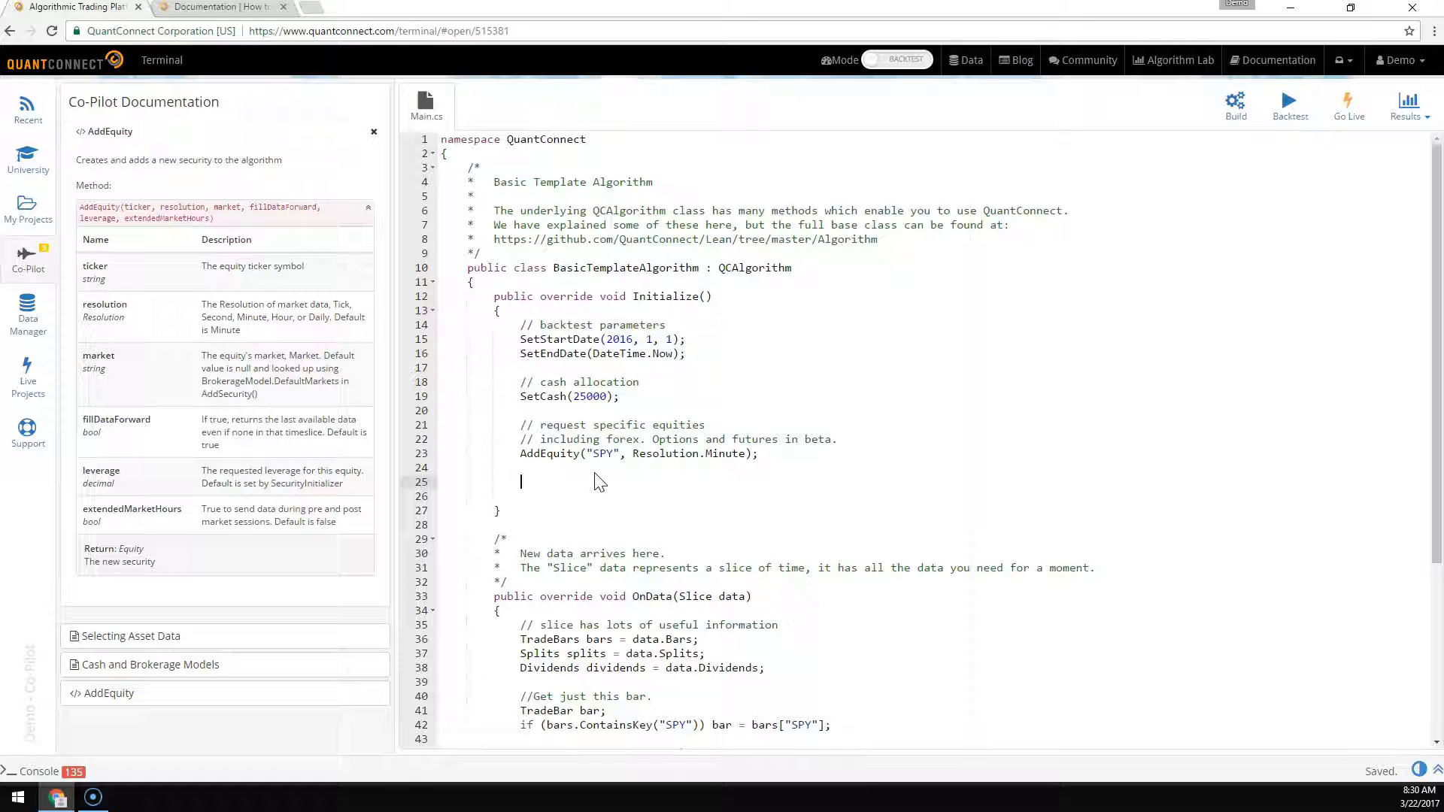
Step: Declare var adx = new AverageDirectionalIndex(); in Initialize
text(var adx = new)
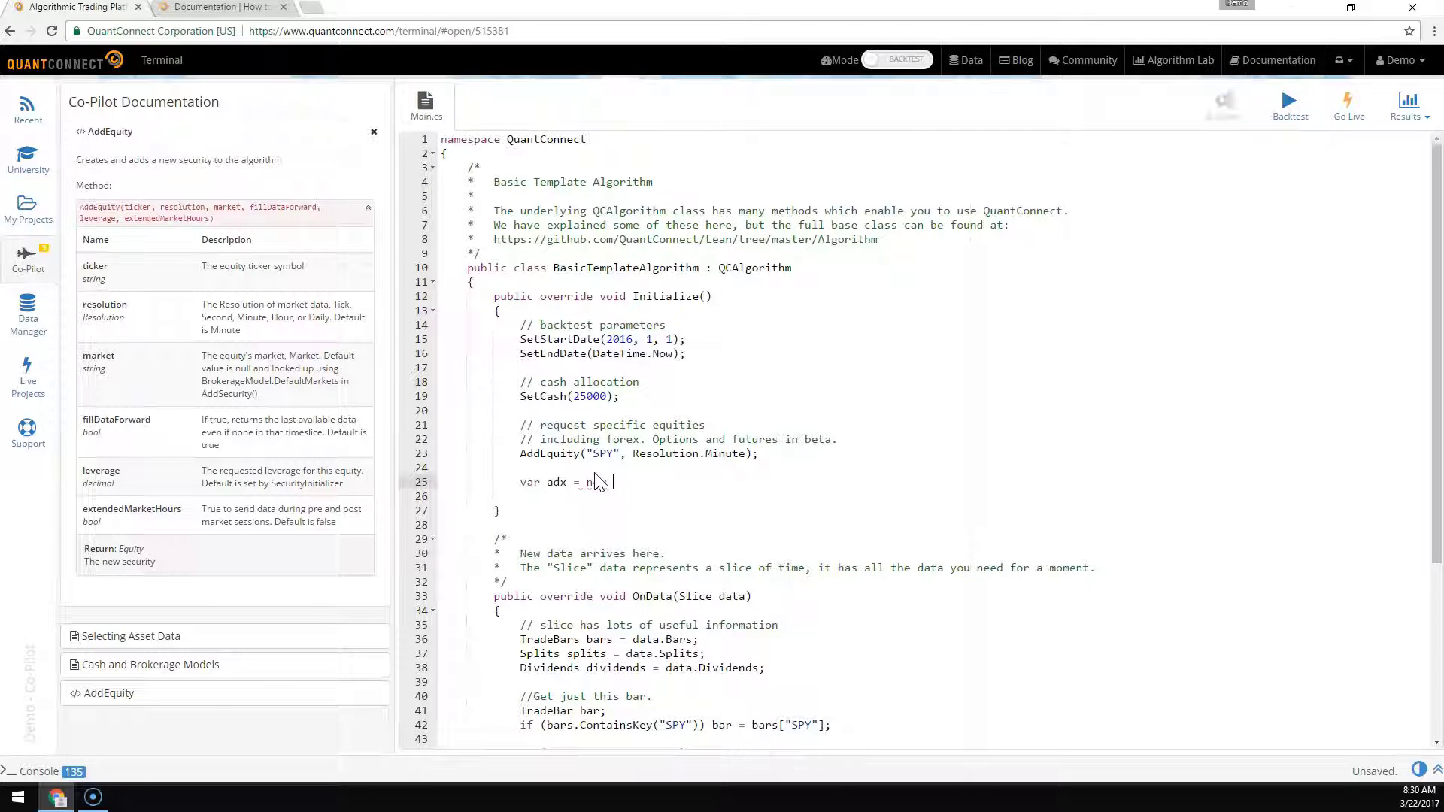
text(AverageDire)
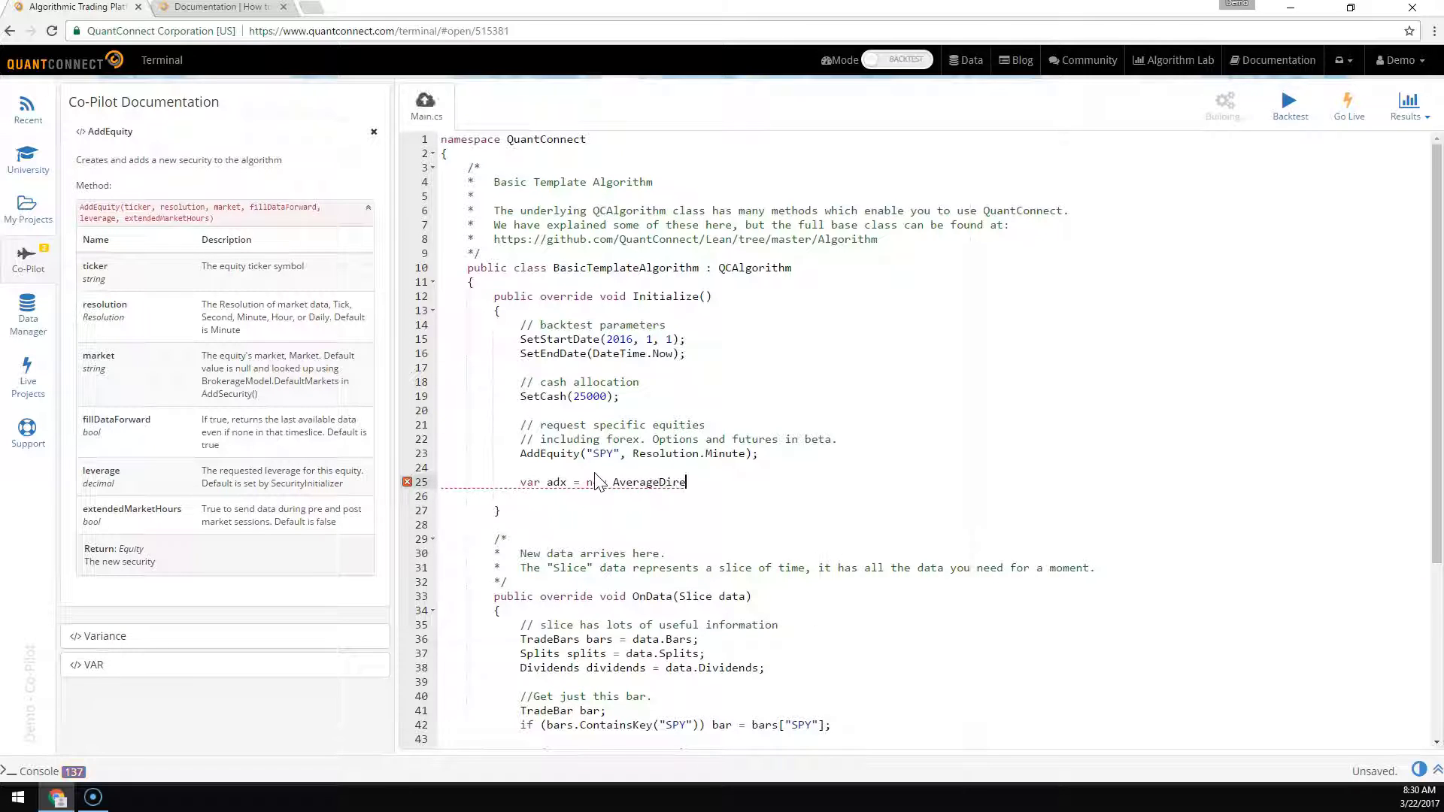
text(ctionalIndex)
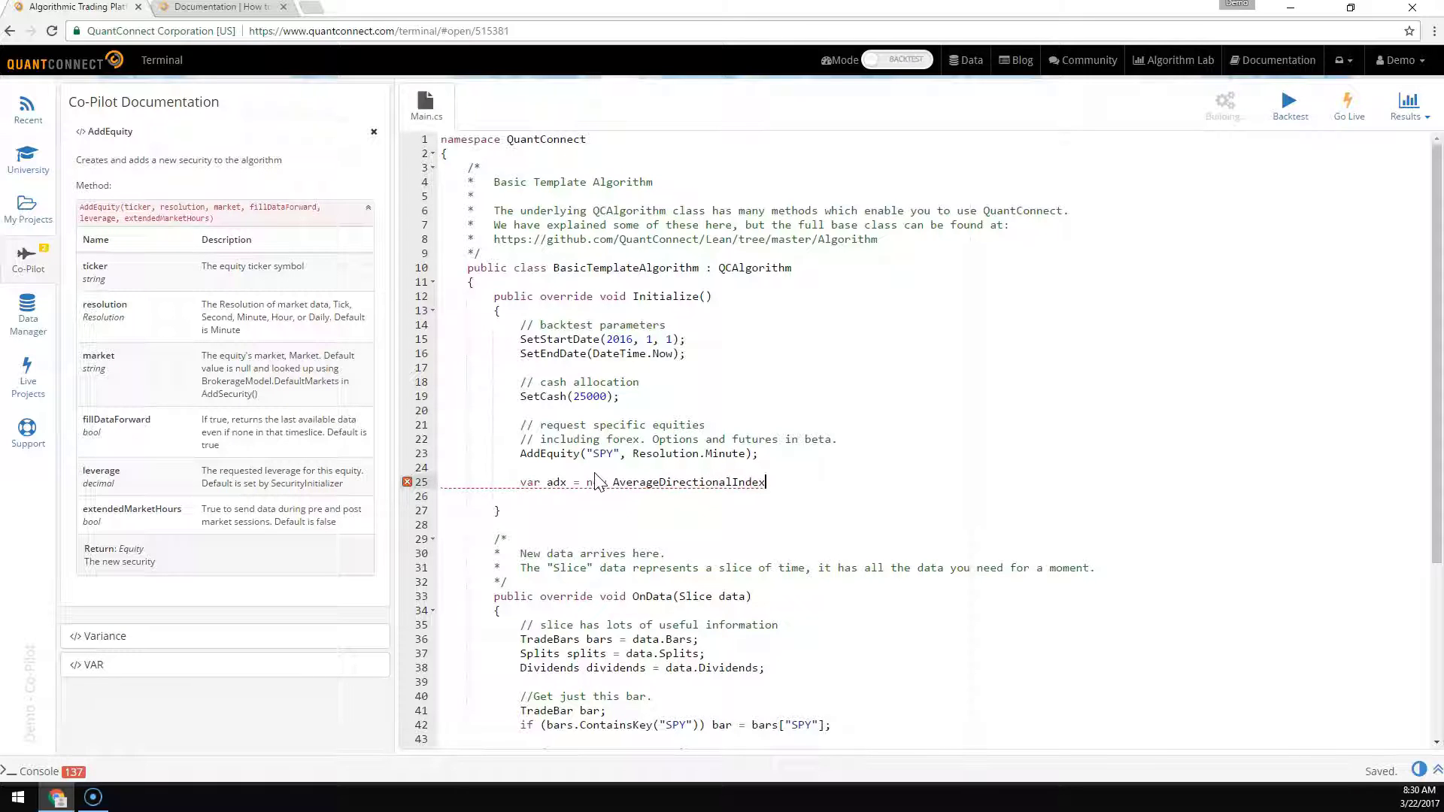
text(();)
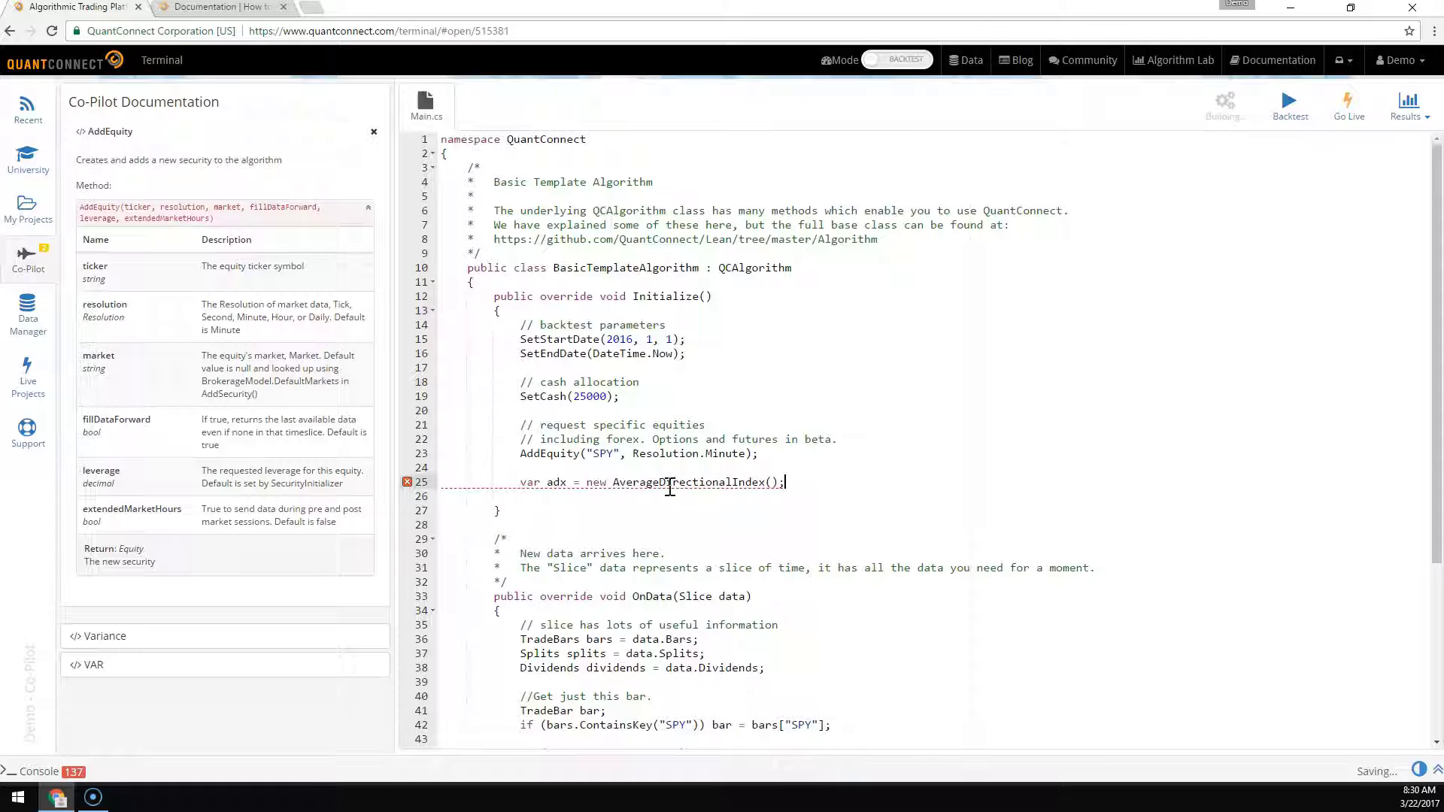
Step: Add a commented-out //var adx2 = ADX() shortcut line above the declaration
key(enter)
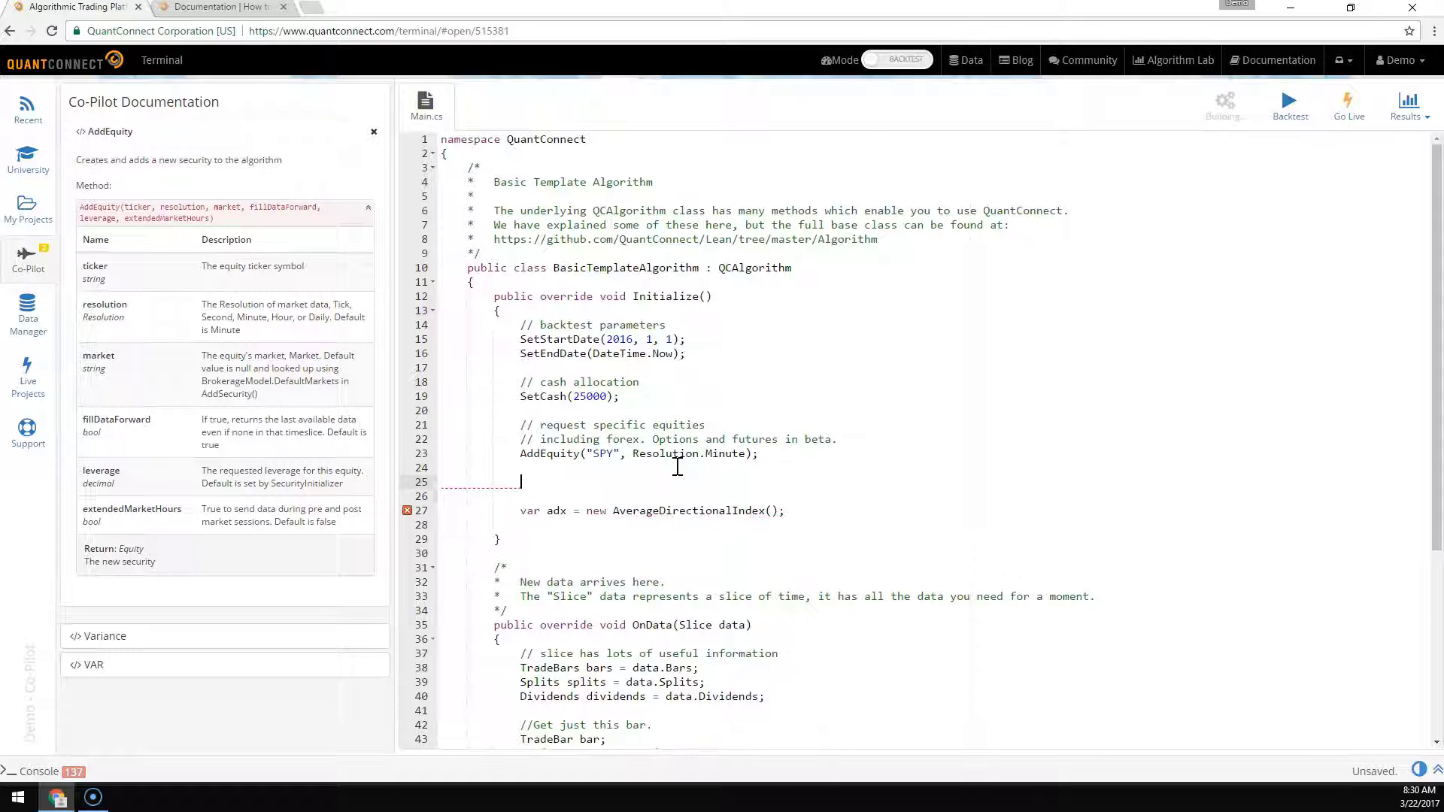
text(var adx)
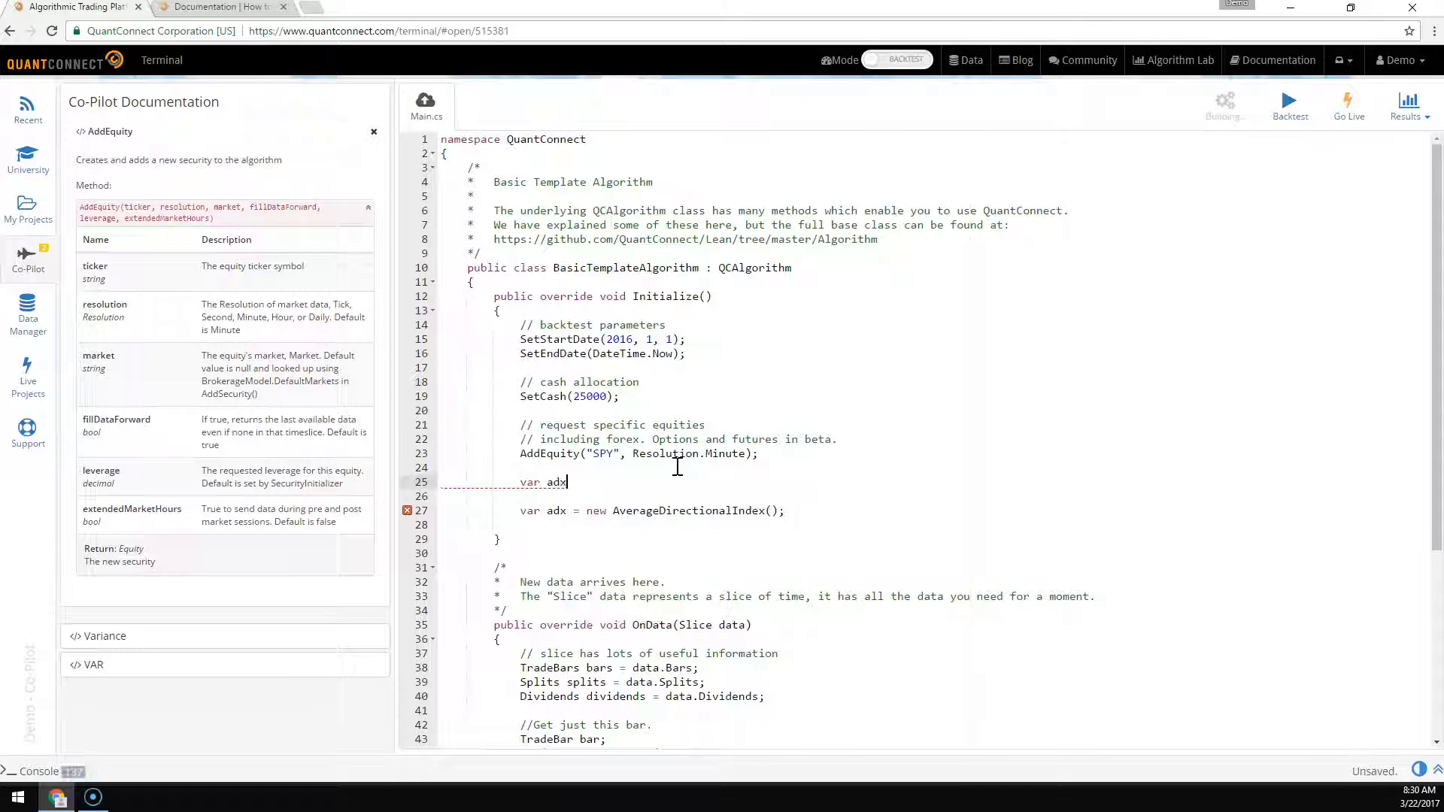
text(2 = ADX()
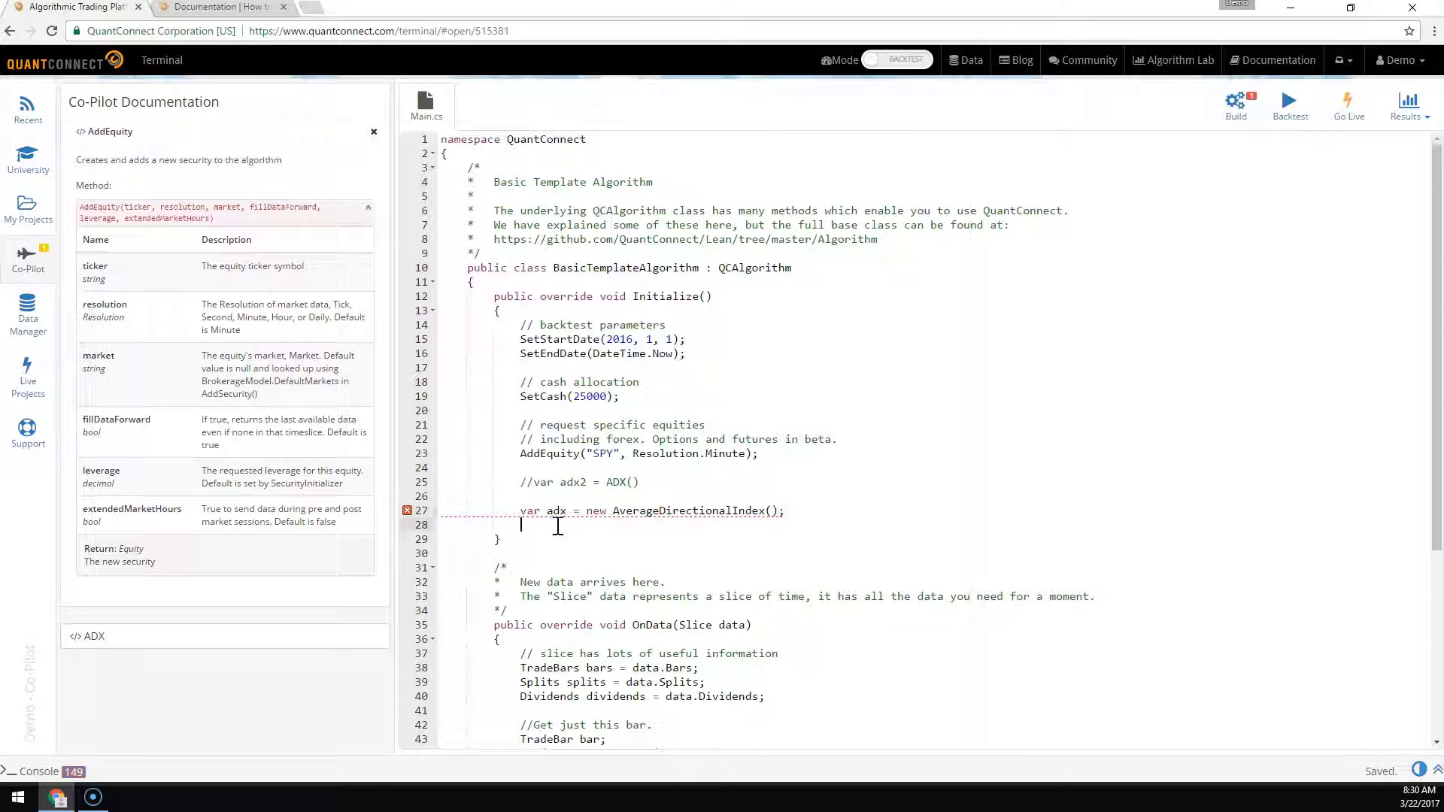
Step: Enter adx. on line 28 and show the AverageDirectionalIndex Co-Pilot reference
text(adx.)
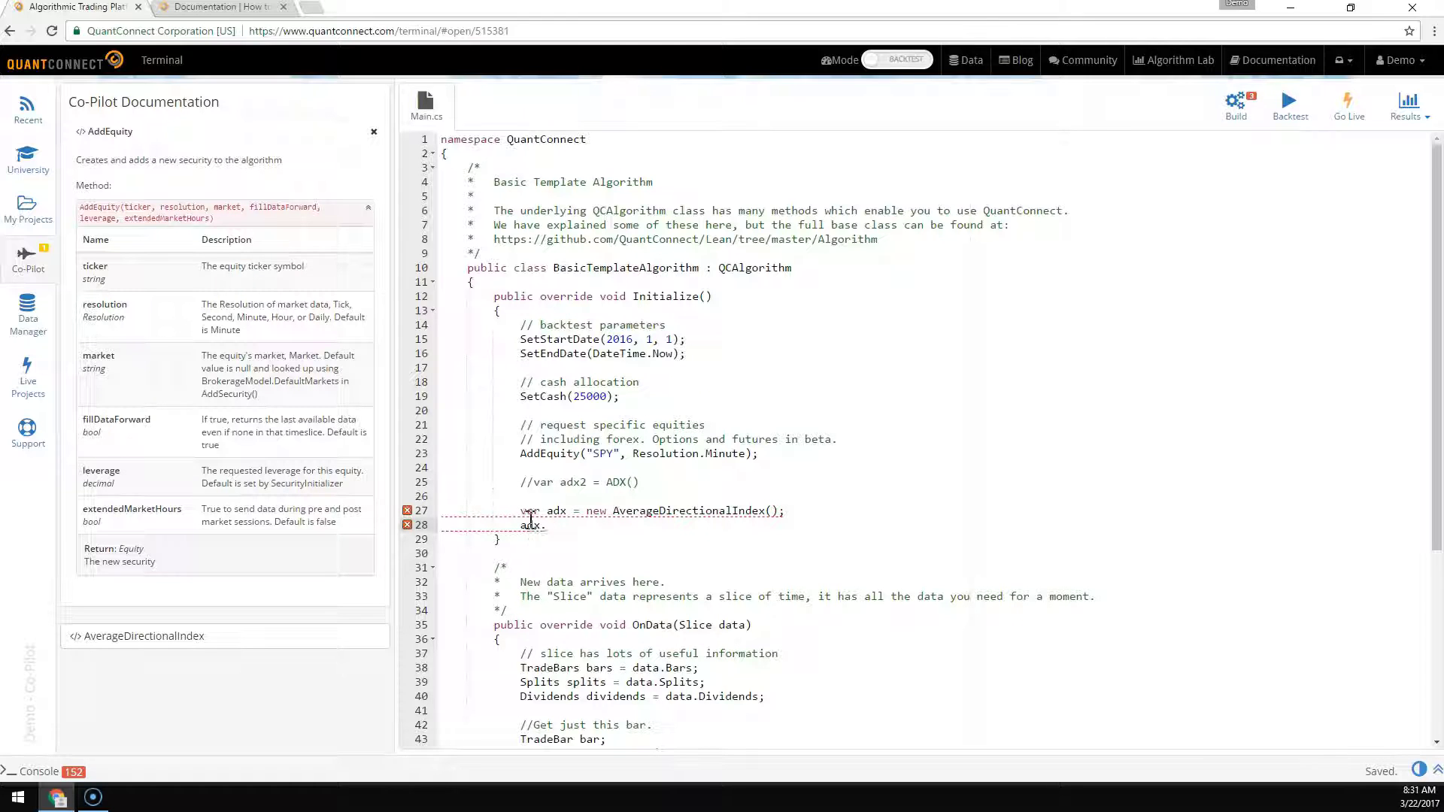
click(143, 636)
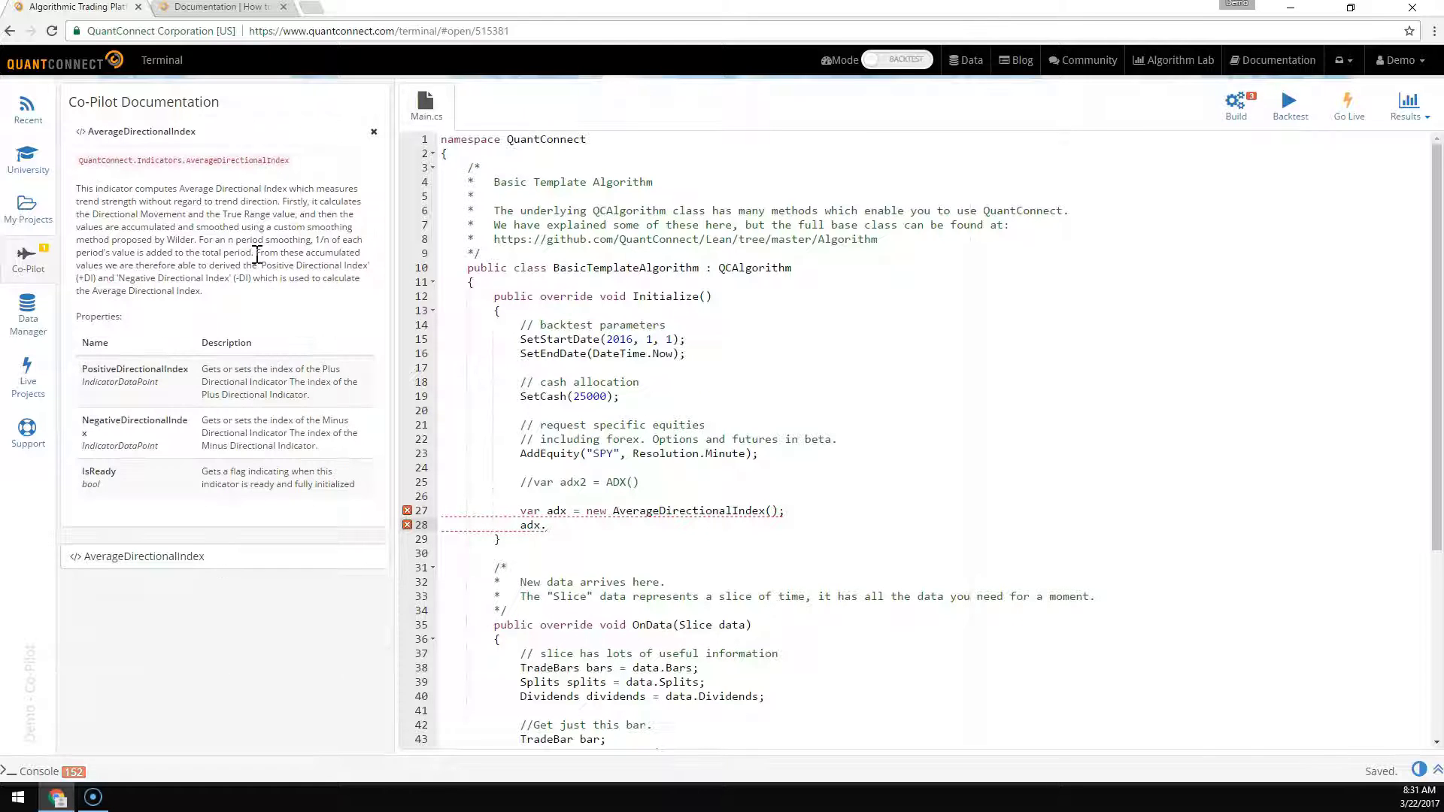